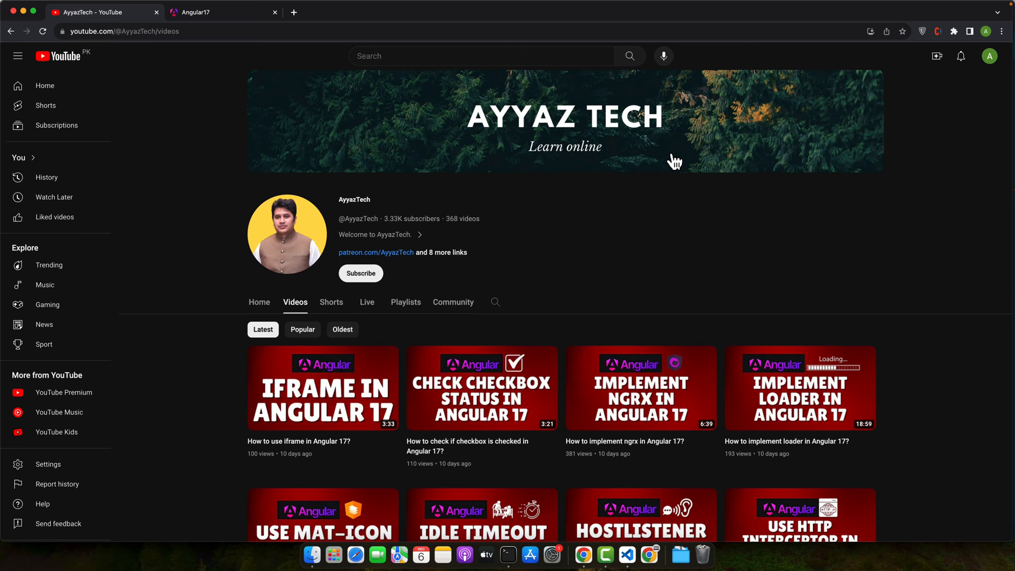
pyautogui.moveTo(677, 179)
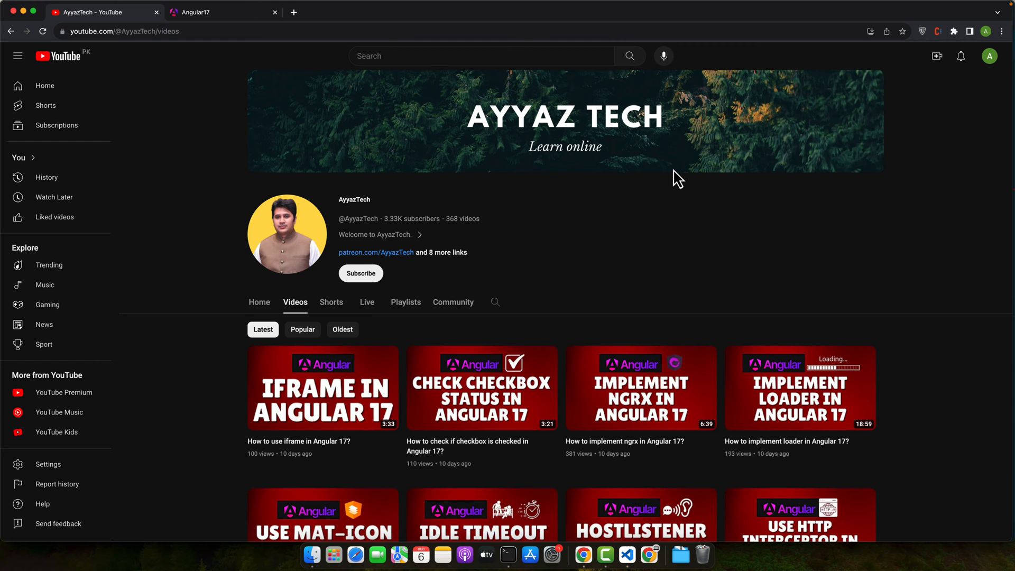
# Switch from YouTube to Visual Studio Code with the angular17 project and dev server running
pyautogui.click(637, 555)
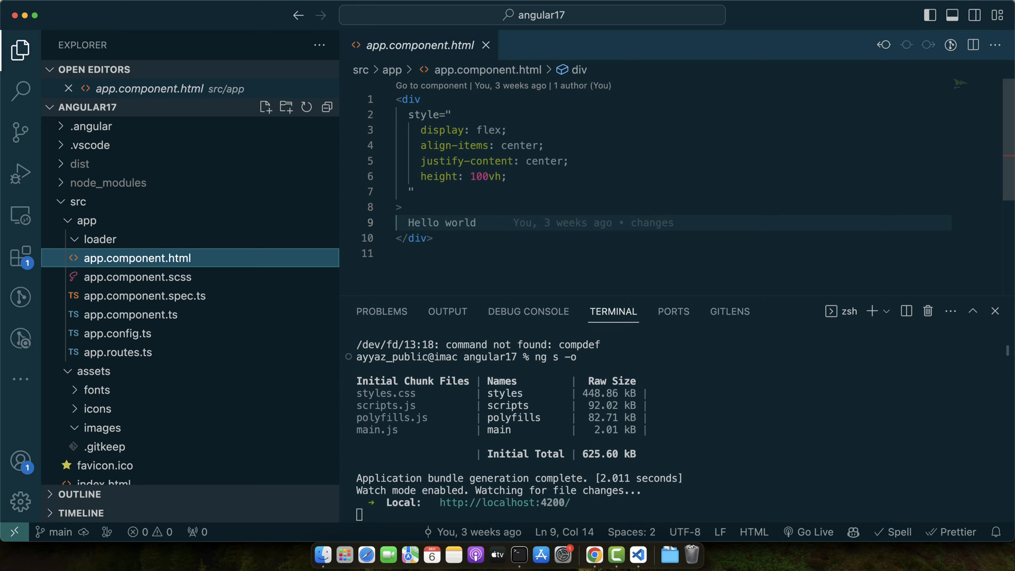
# Run node --version in Terminal to check the installed Node version
pyautogui.click(518, 555)
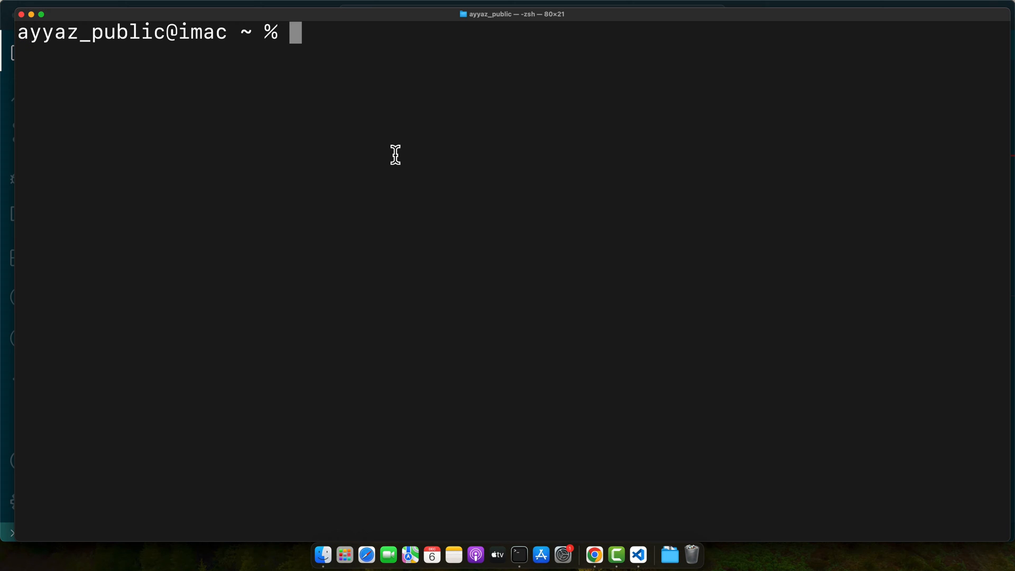
pyautogui.write('node --version')
pyautogui.write('ng version')
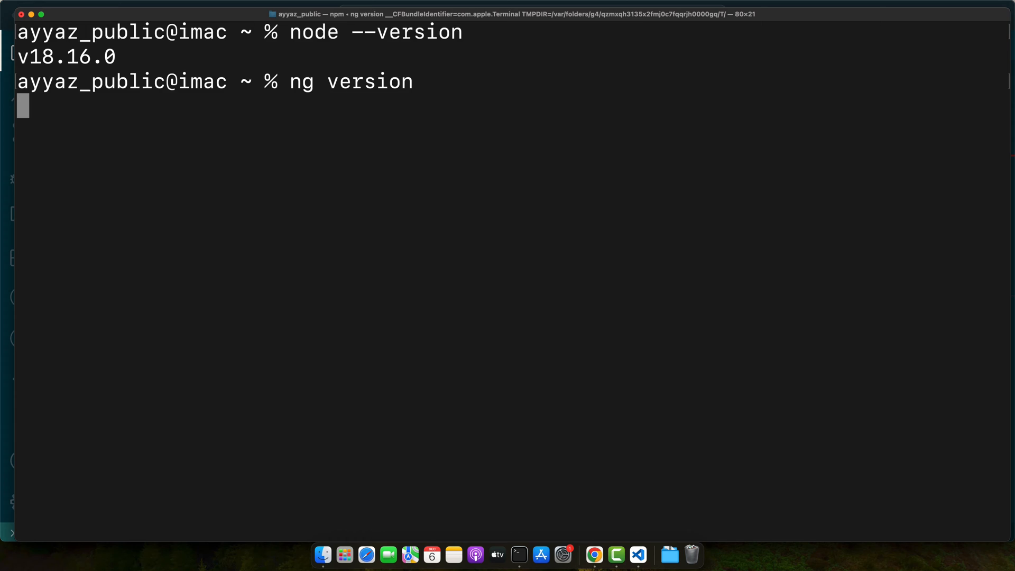
pyautogui.press('Return')
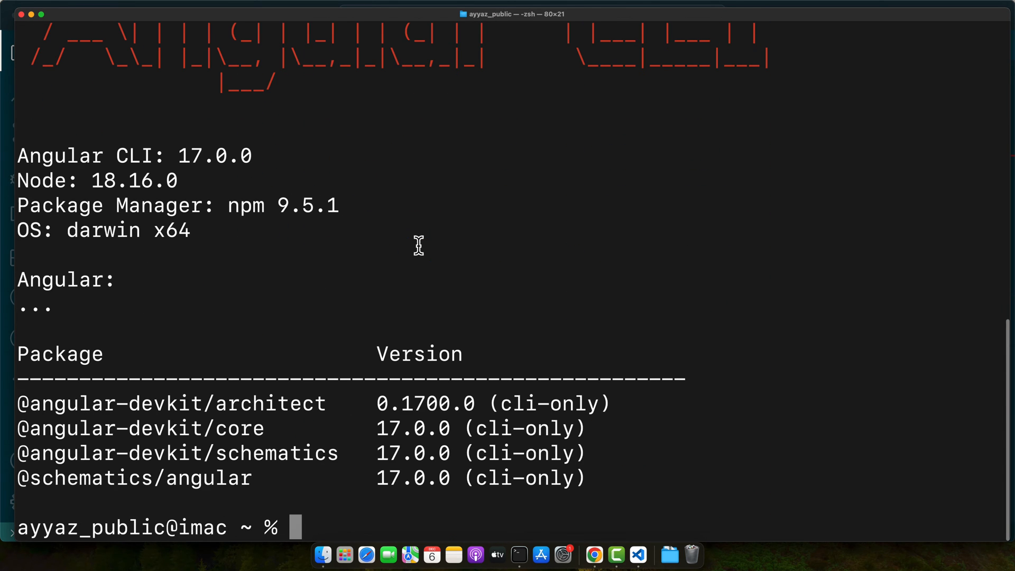
pyautogui.click(594, 555)
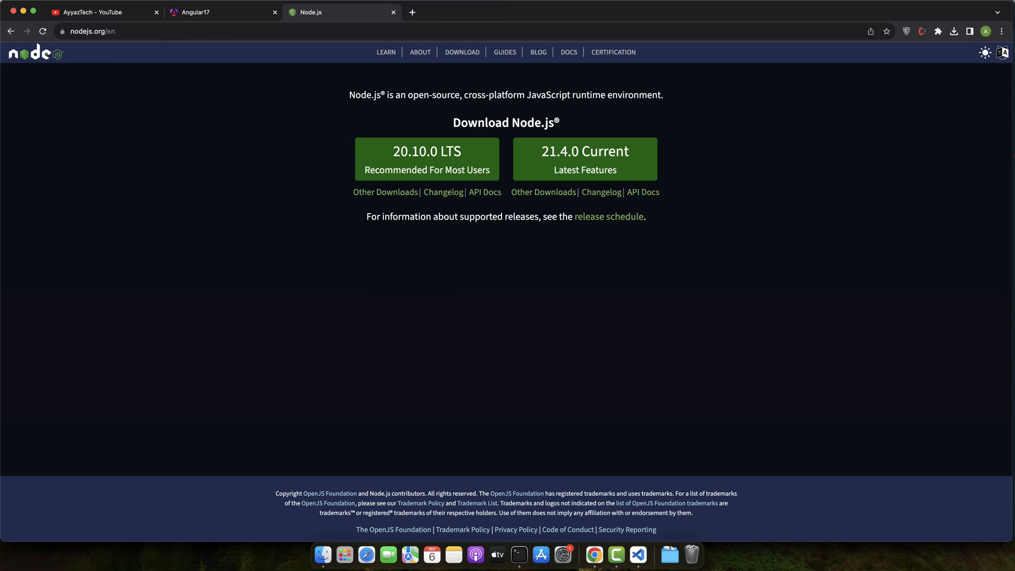
pyautogui.click(519, 555)
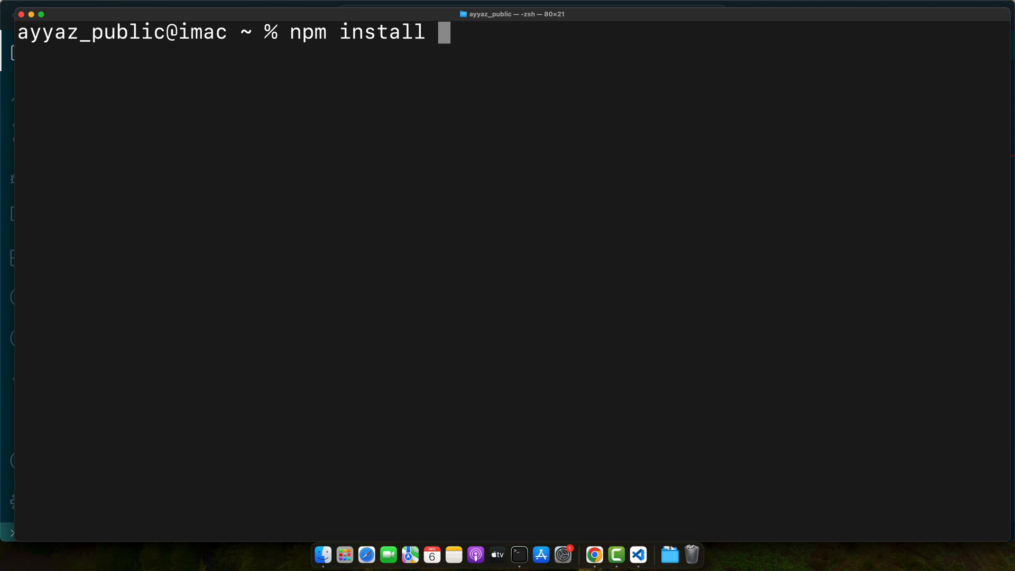
pyautogui.write('-g @a')
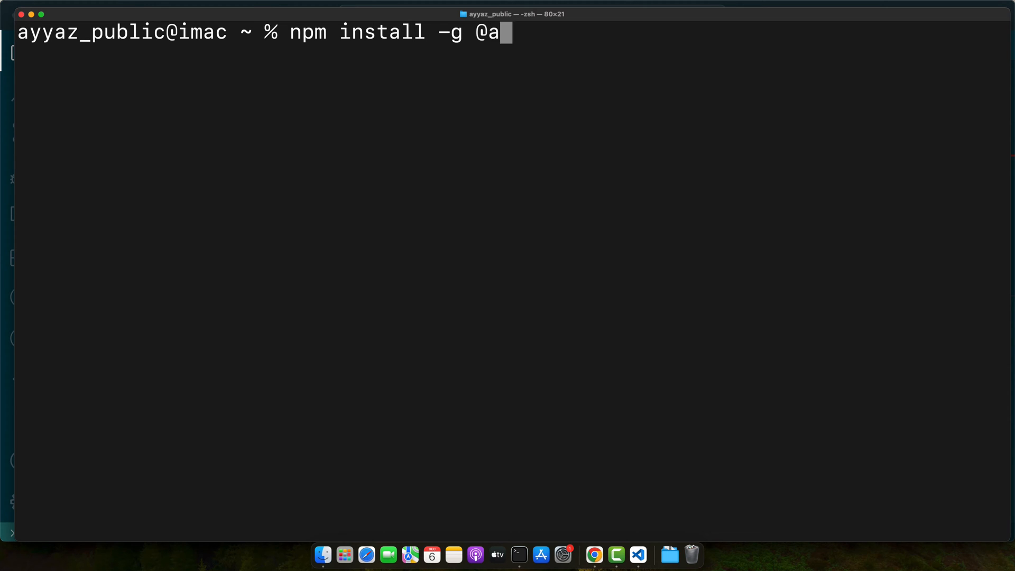
pyautogui.write('ngular/cli')
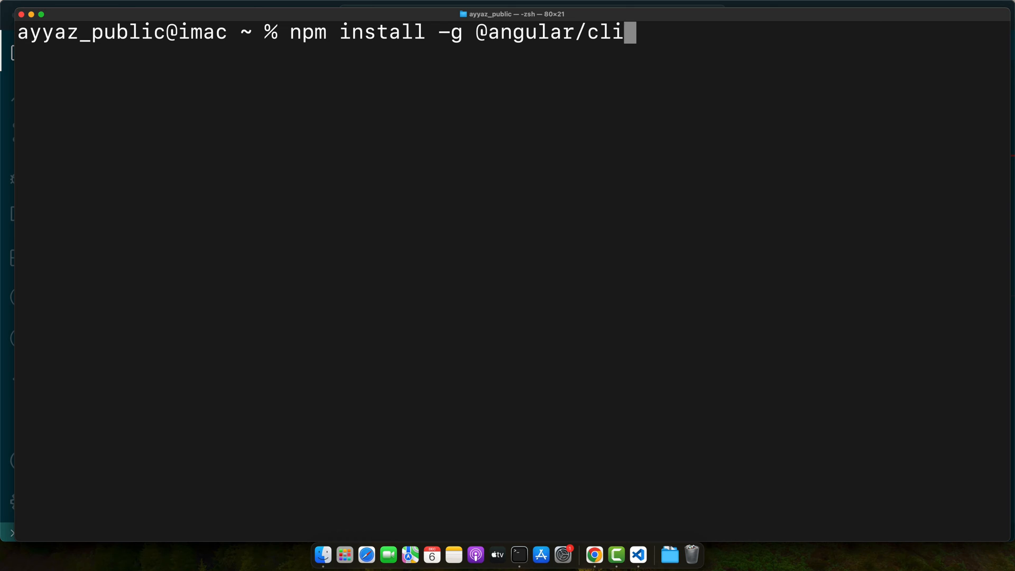
pyautogui.click(583, 555)
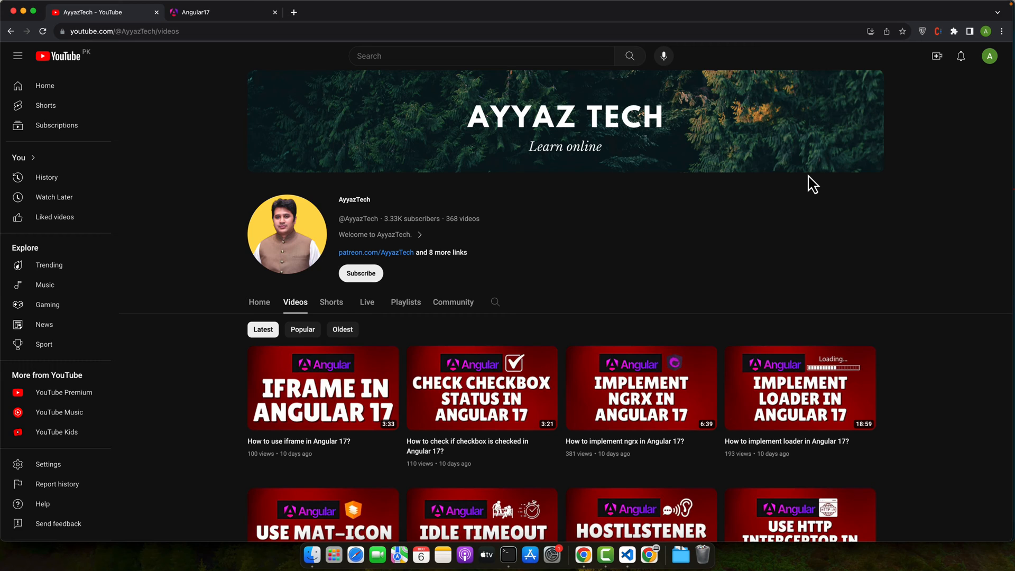
# Type ng new with a project name and cd project-name, then return to the editor
pyautogui.click(519, 554)
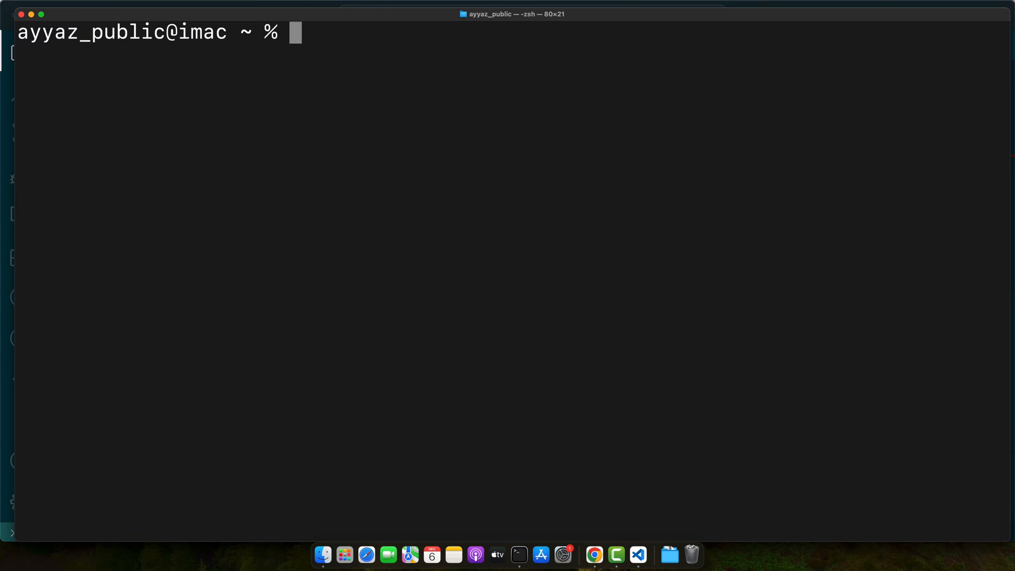
pyautogui.write('ng new p')
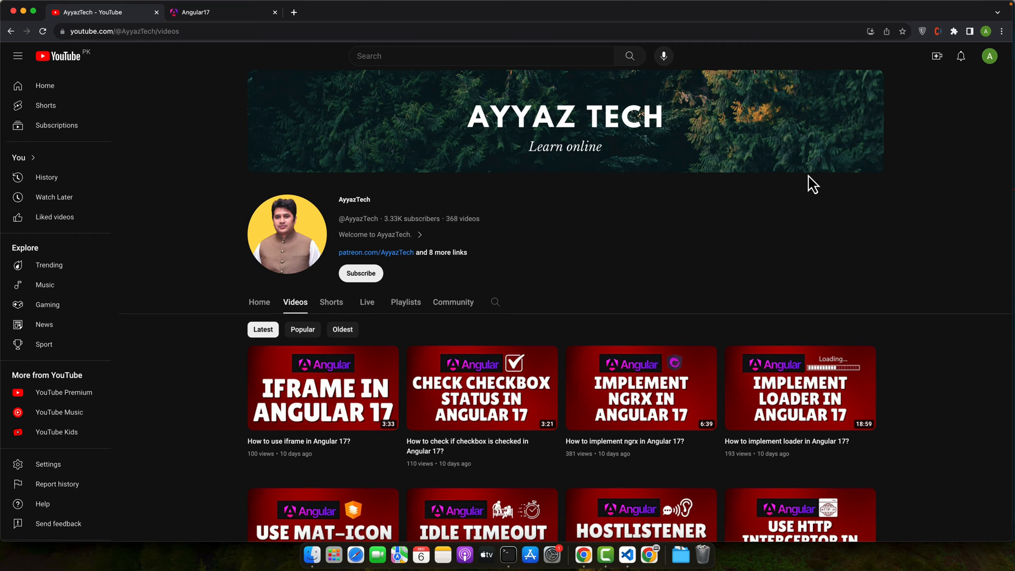
pyautogui.click(519, 554)
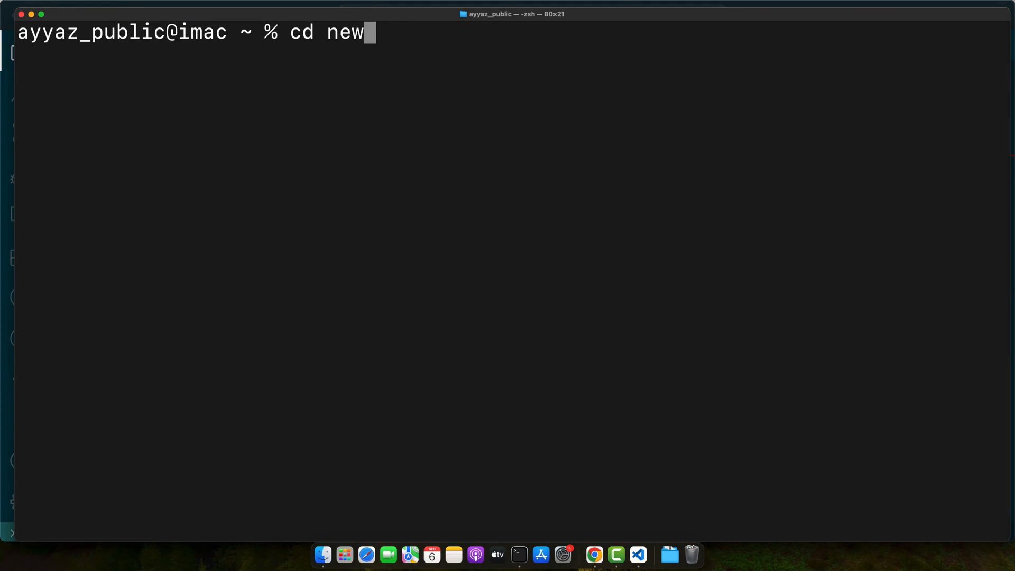
pyautogui.write('project-name')
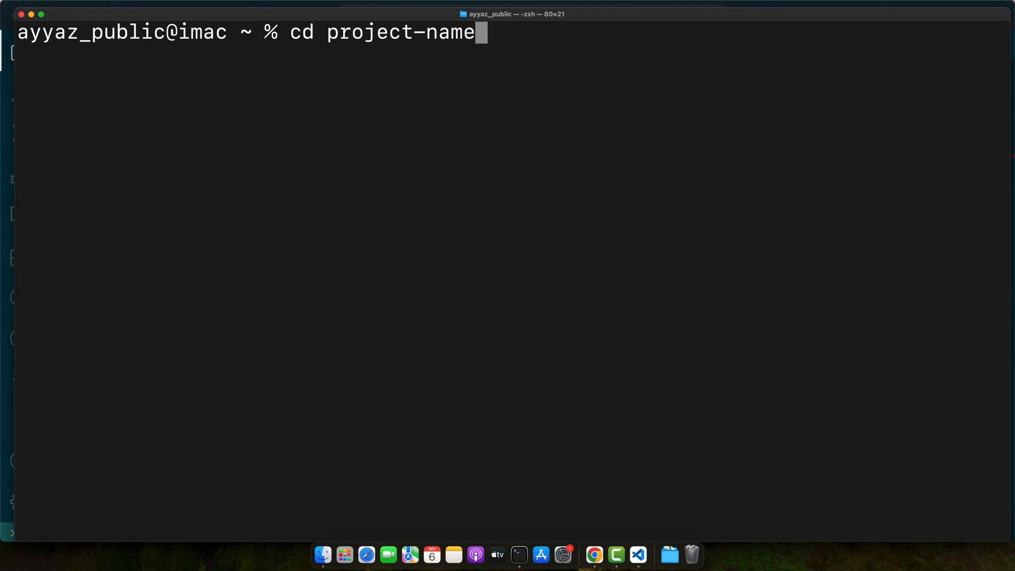
pyautogui.click(637, 554)
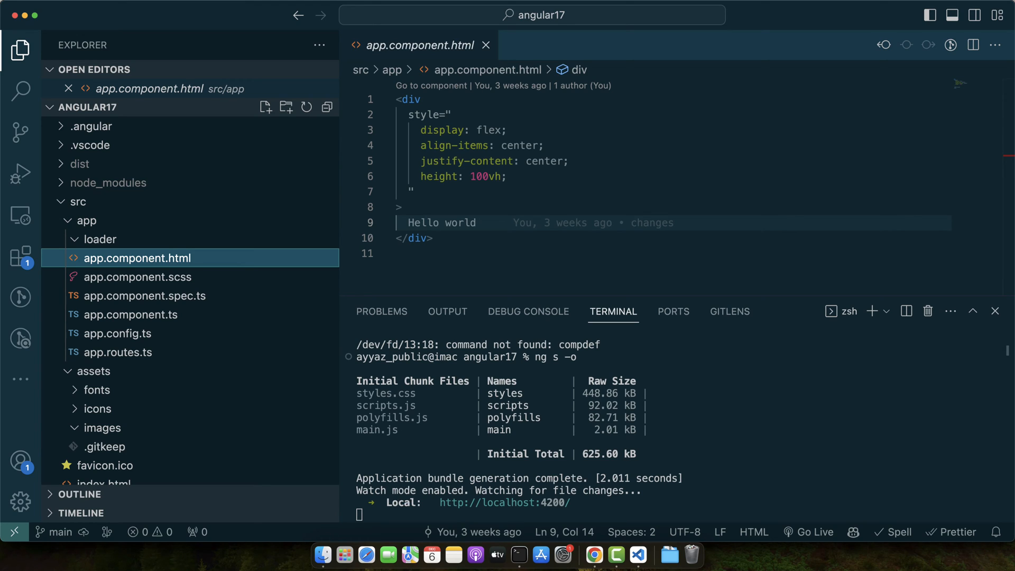
pyautogui.click(593, 555)
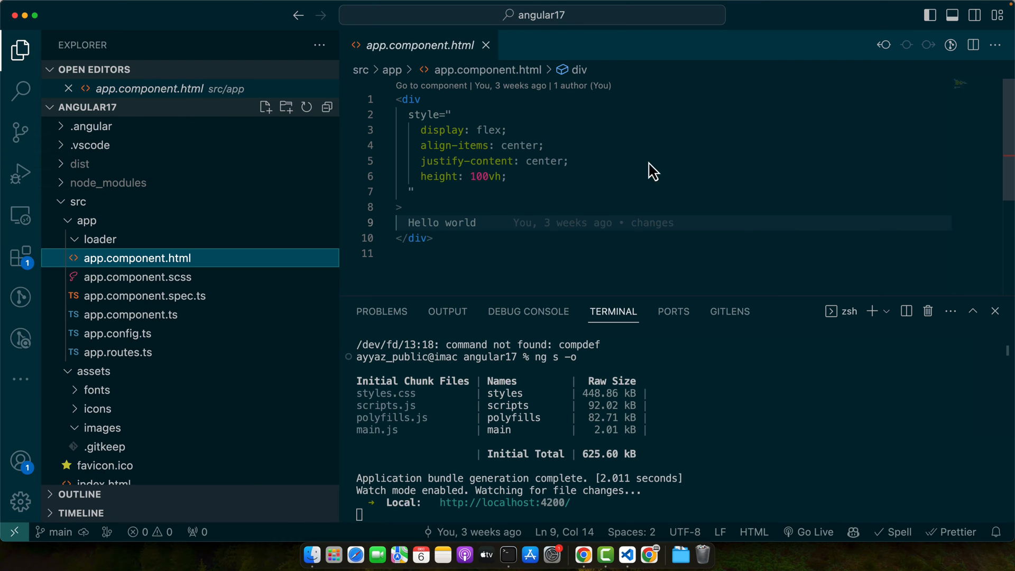
# Open app.component.ts and close the terminal to view AppComponent's test object
pyautogui.click(130, 314)
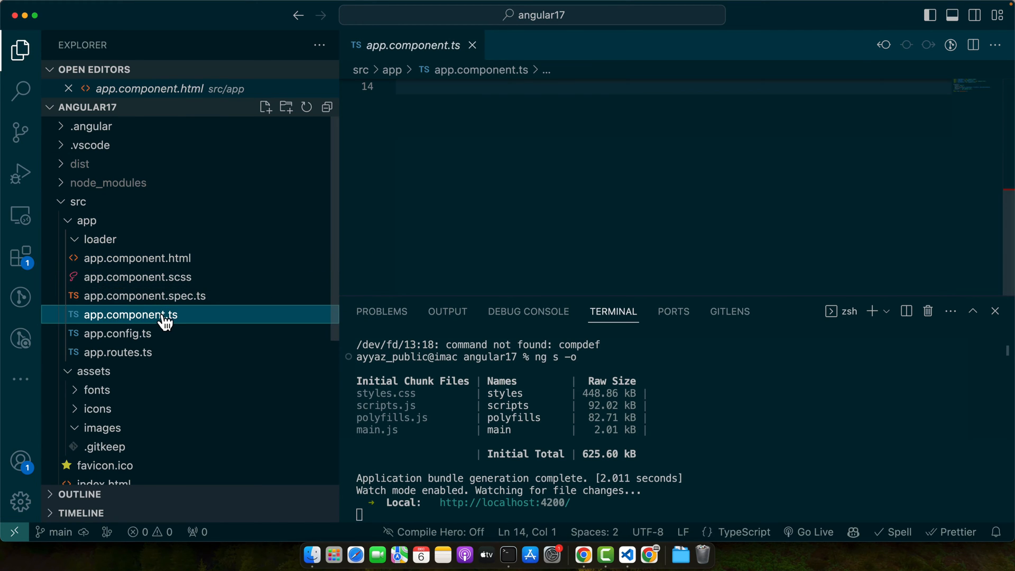
pyautogui.click(130, 314)
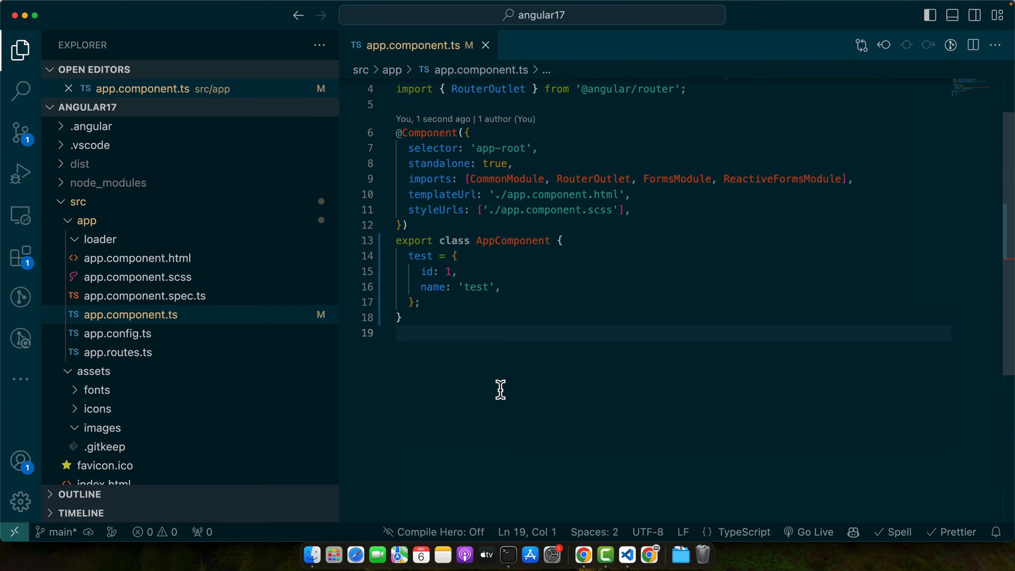
pyautogui.click(398, 334)
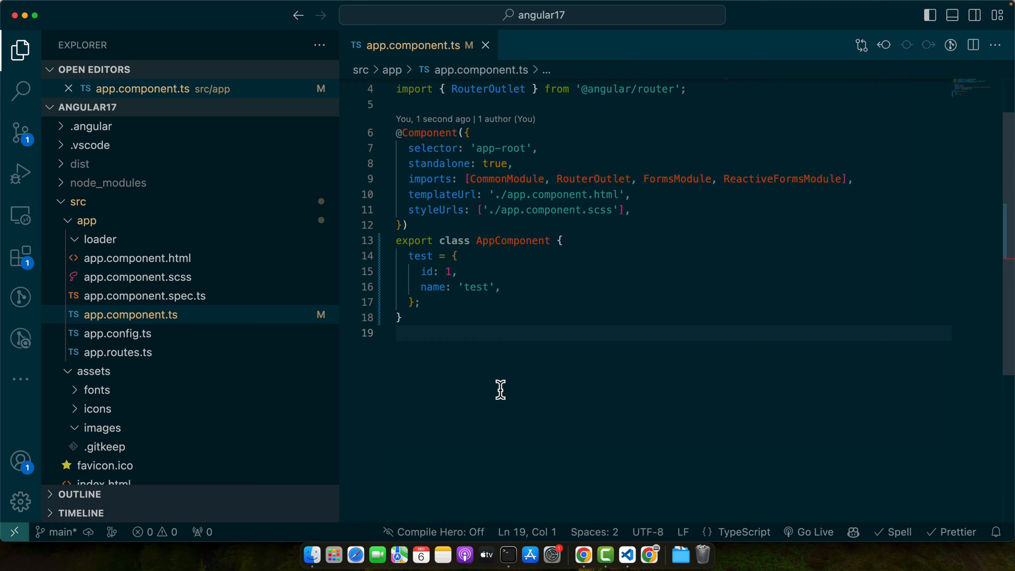
pyautogui.click(397, 333)
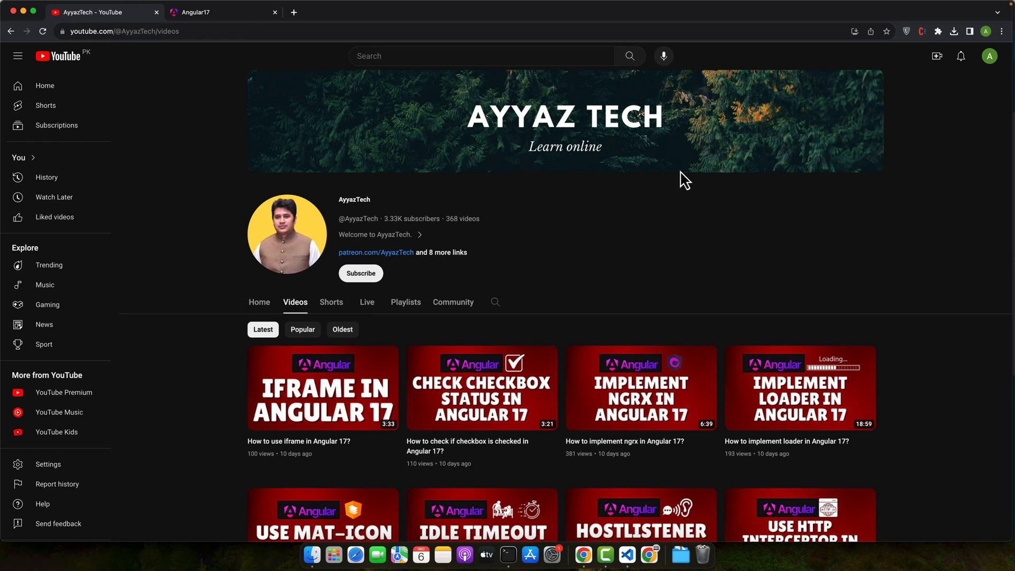
pyautogui.moveTo(576, 373)
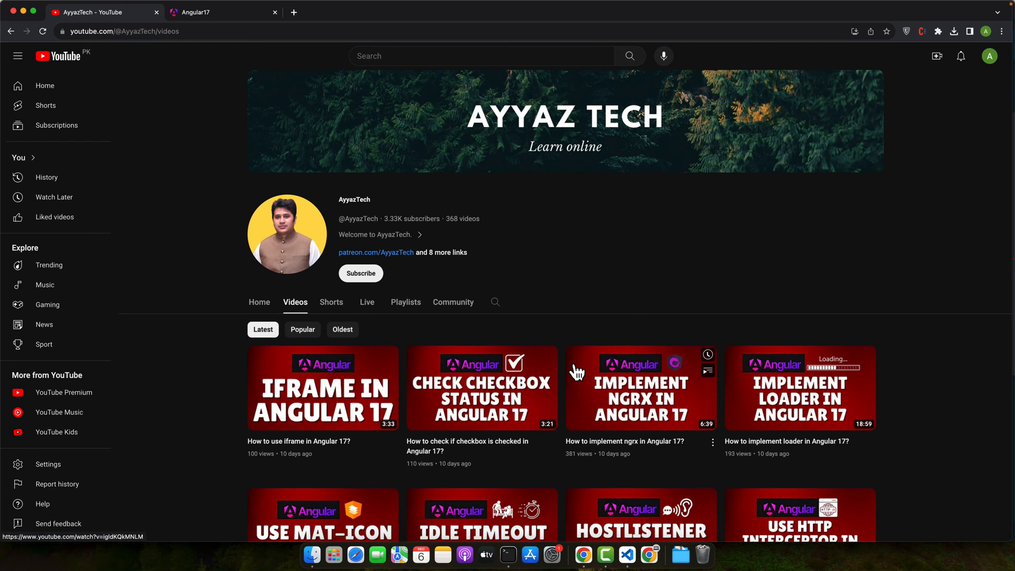
pyautogui.moveTo(579, 487)
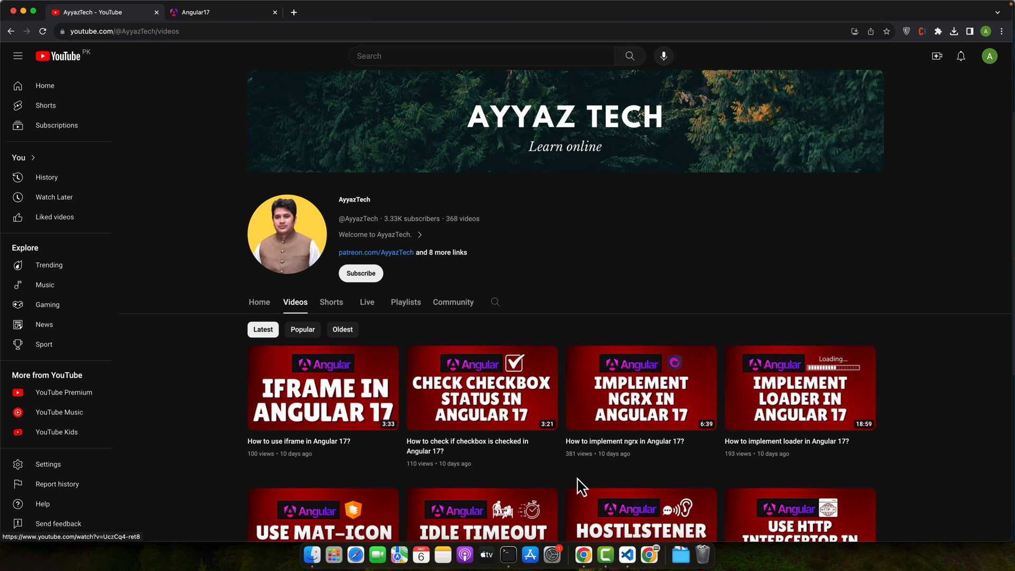
# Create example.json in src/assets and start its JSON object
pyautogui.click(626, 555)
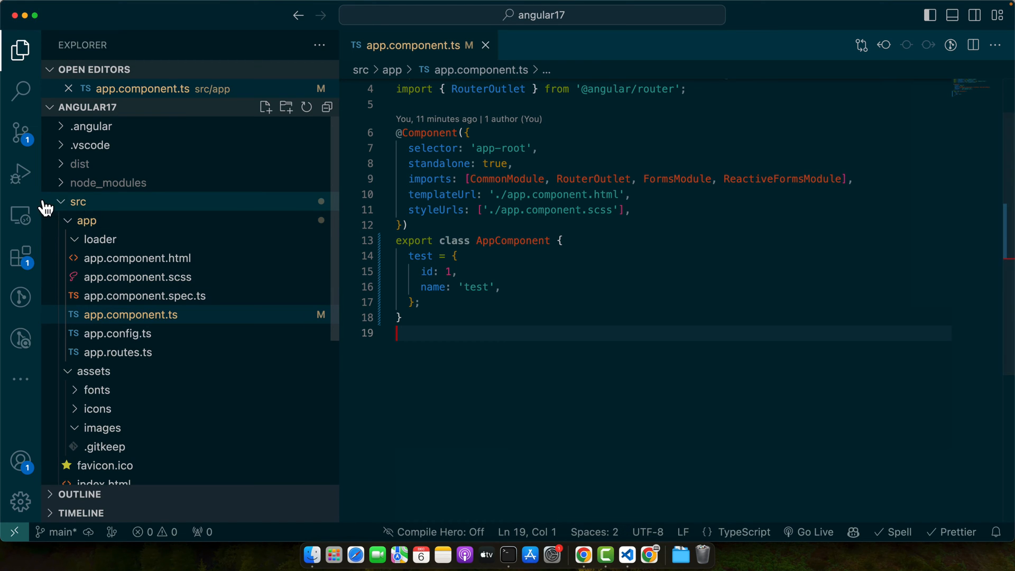
pyautogui.rightClick(84, 220)
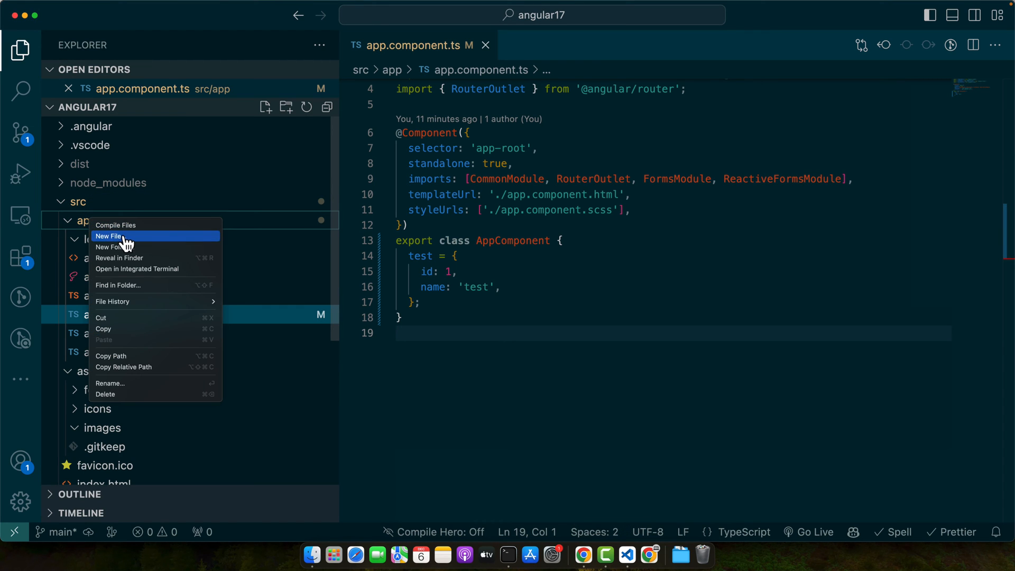
pyautogui.click(110, 236)
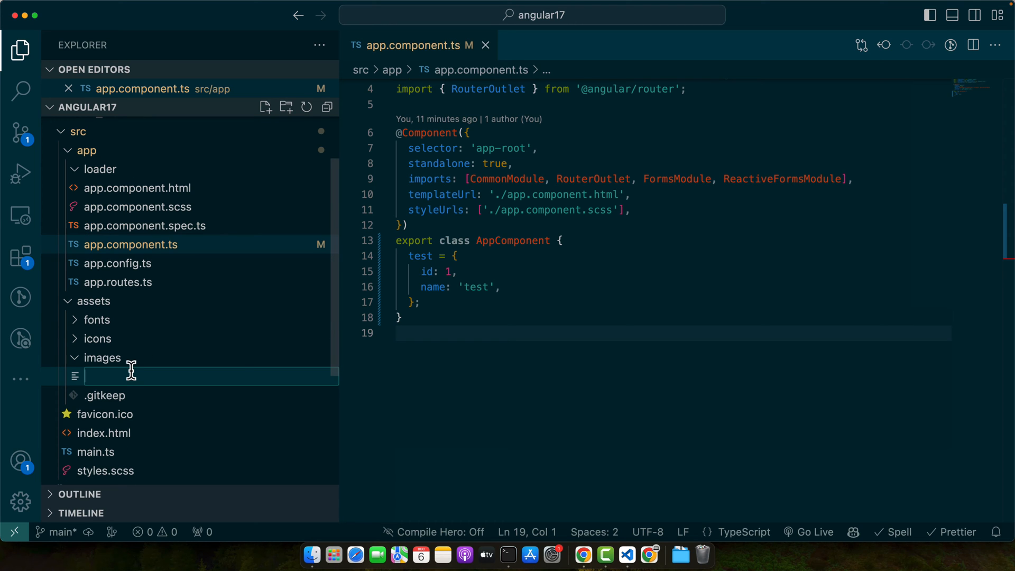
pyautogui.write('exampe')
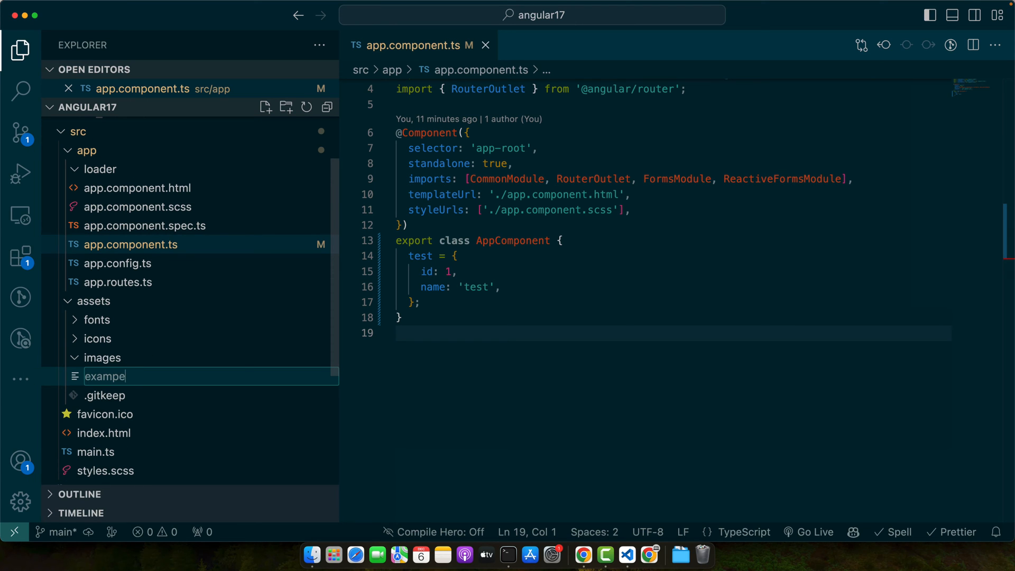
pyautogui.press('Return')
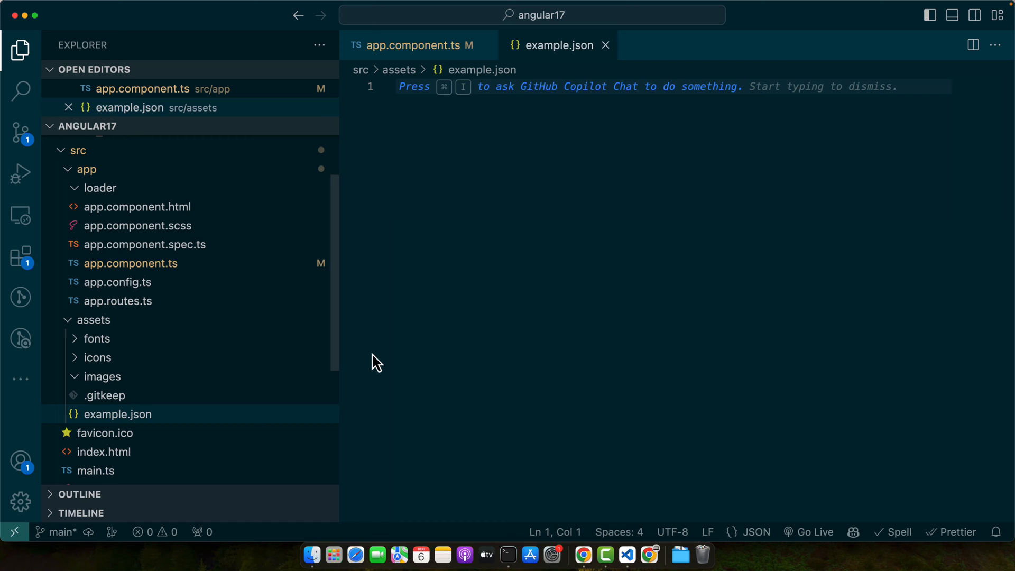
pyautogui.write('{}')
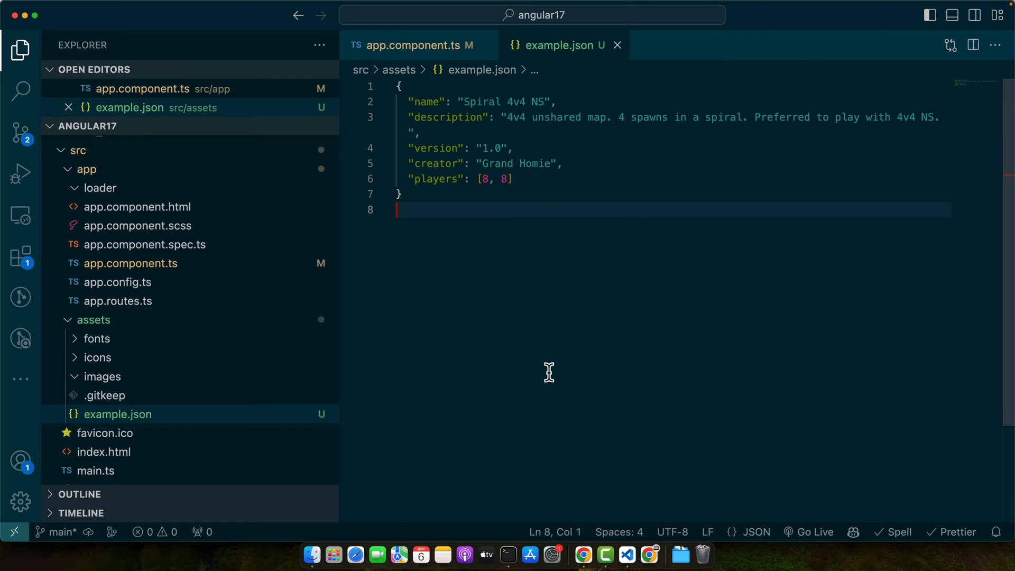
pyautogui.moveTo(467, 219)
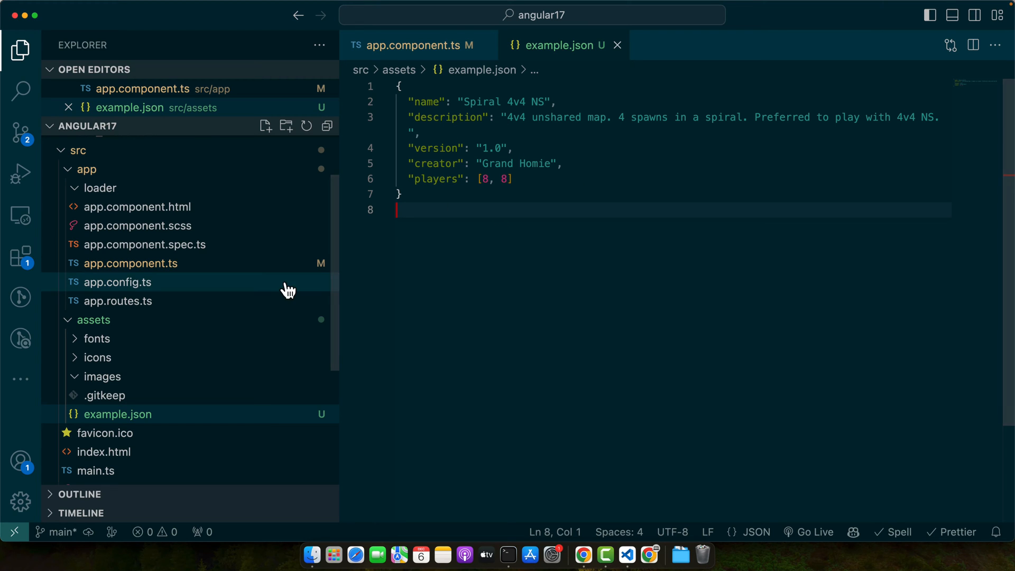
pyautogui.moveTo(154, 231)
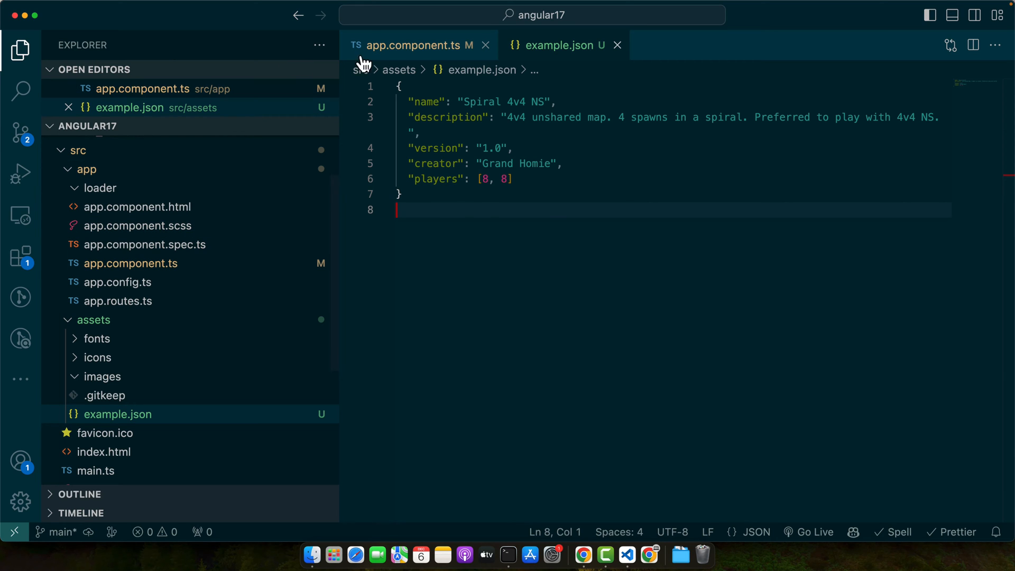
# Add console.log(data); to AppComponent's constructor and edit the JSON import path
pyautogui.click(414, 46)
pyautogui.write('constructor(){')
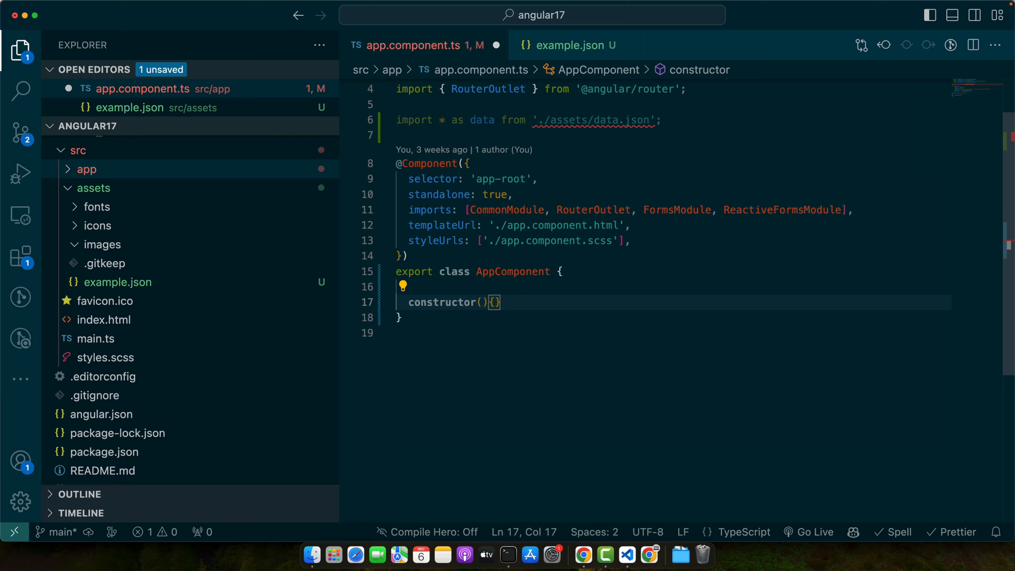
pyautogui.write('console.log(data);')
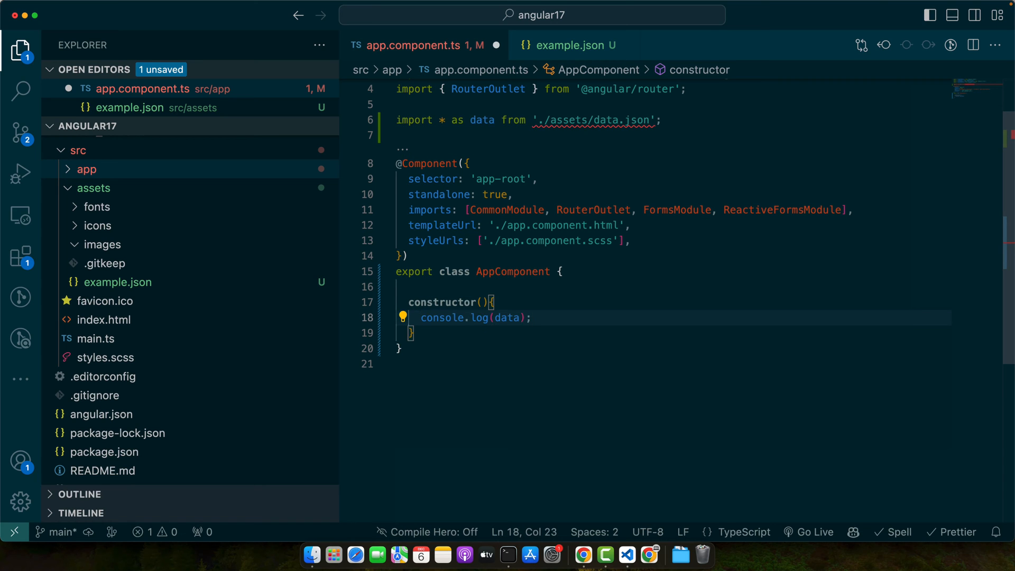
pyautogui.moveTo(548, 135)
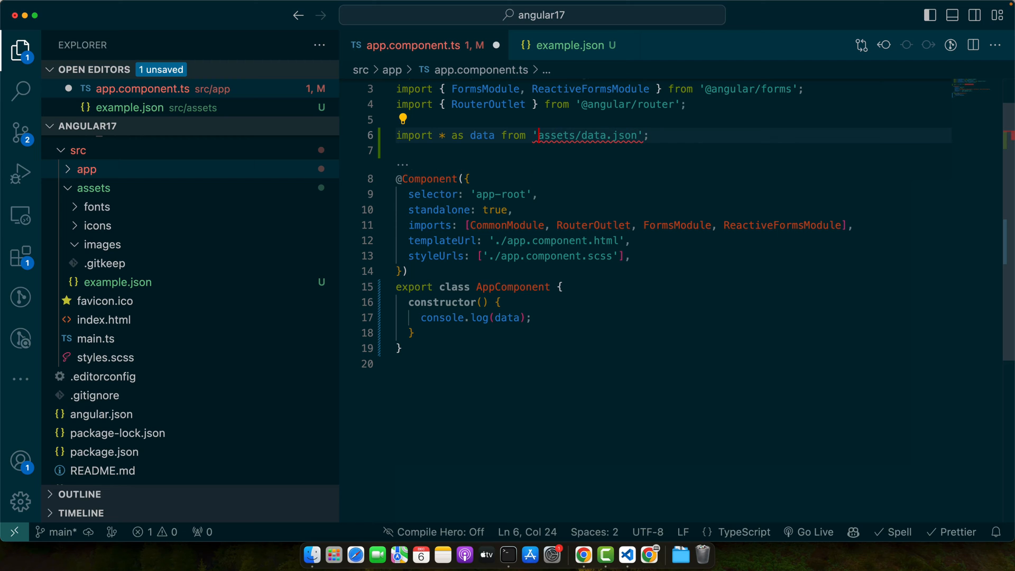
pyautogui.write('src/')
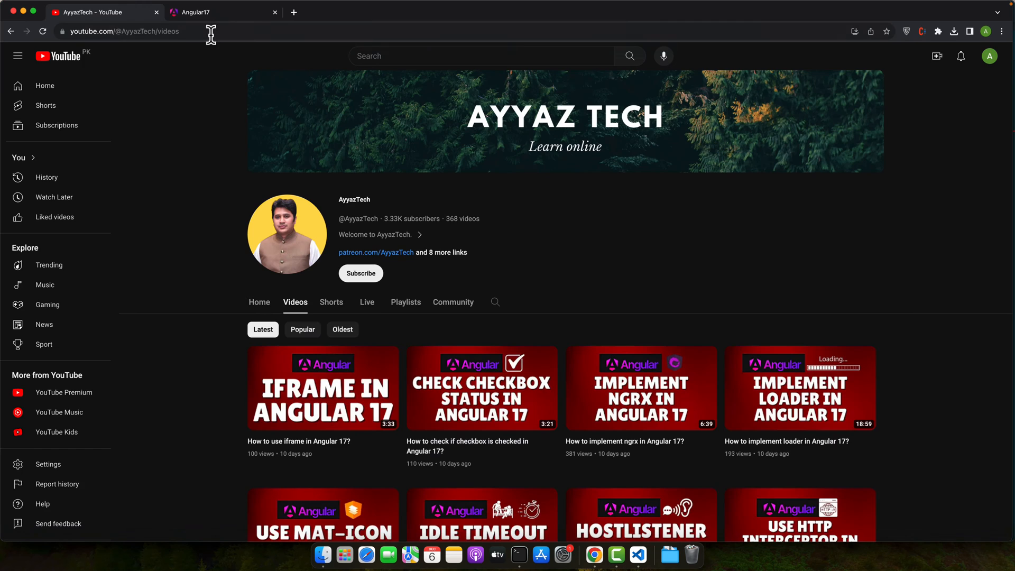
# Expand the logged map data Object in the localhost:4200 DevTools console
pyautogui.click(223, 11)
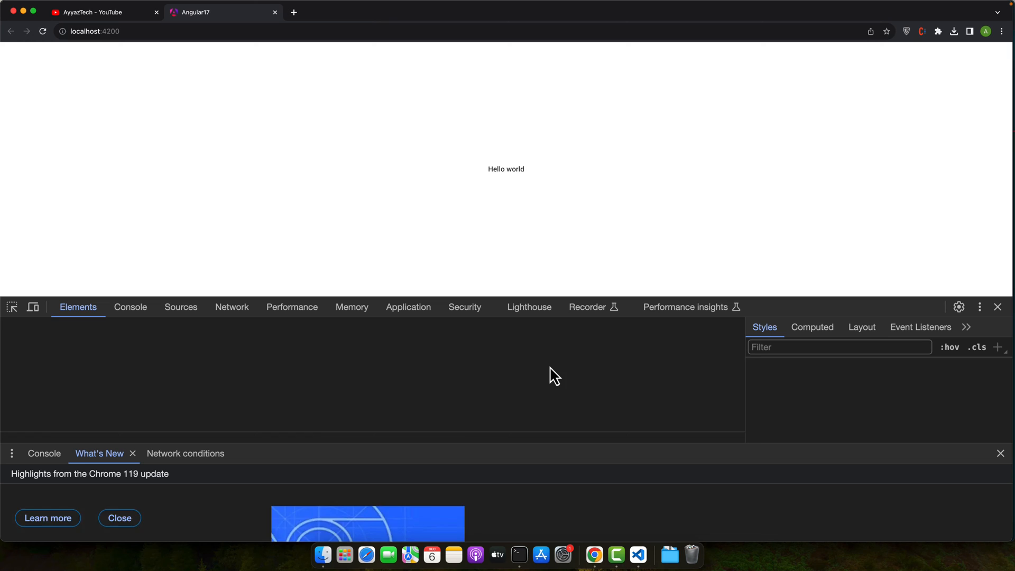
pyautogui.click(130, 306)
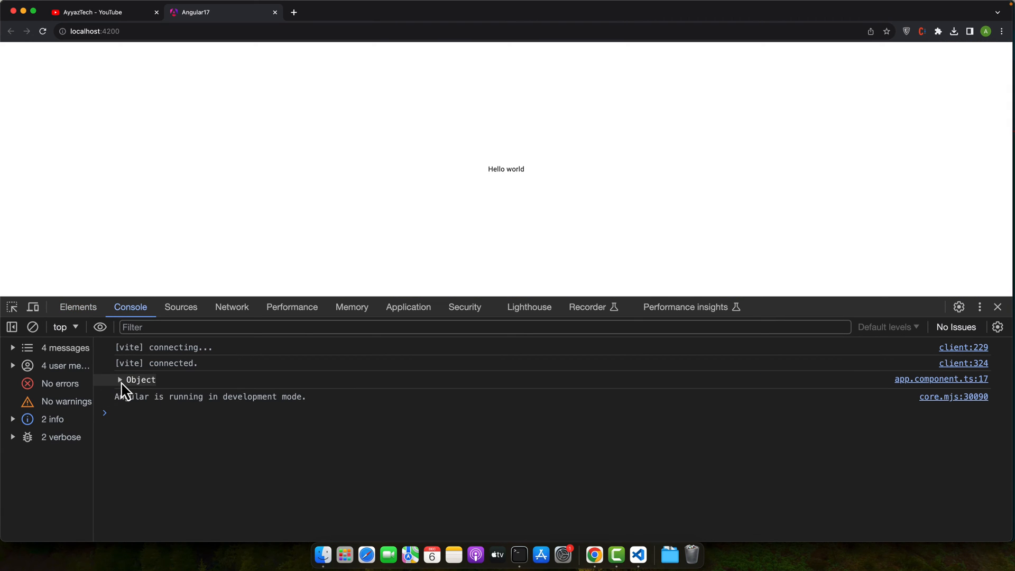
pyautogui.click(120, 380)
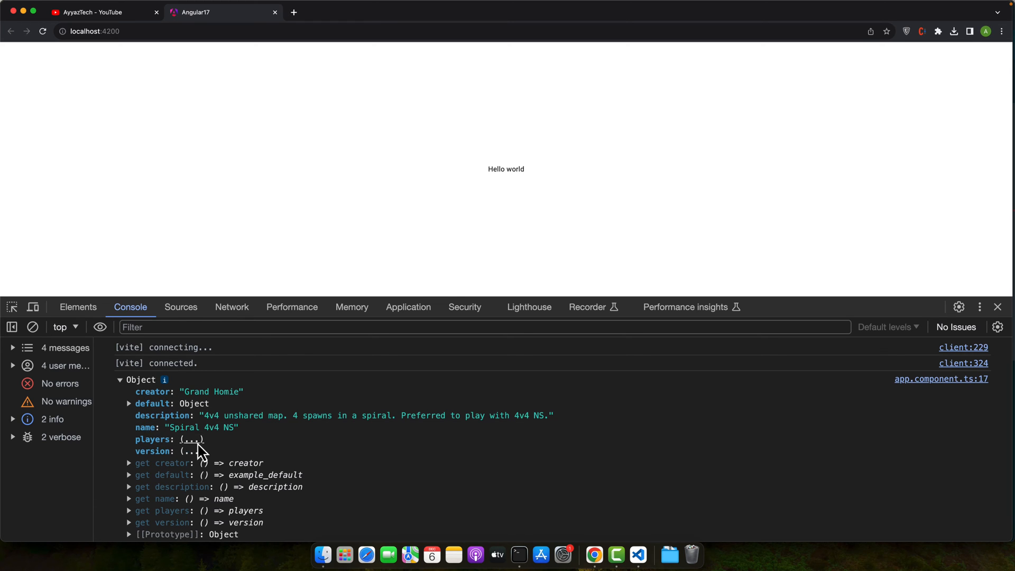
pyautogui.click(637, 554)
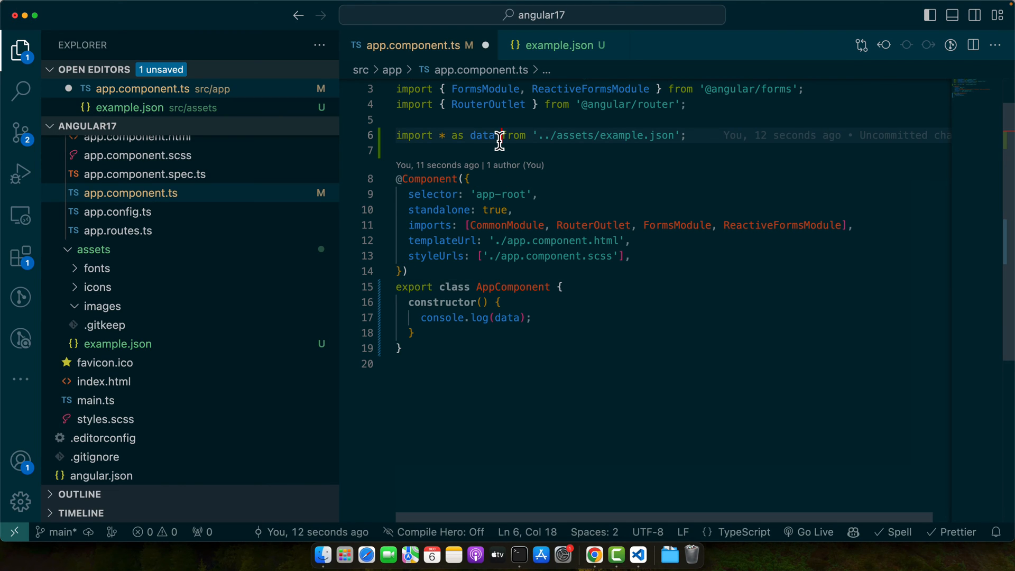
pyautogui.moveTo(481, 136)
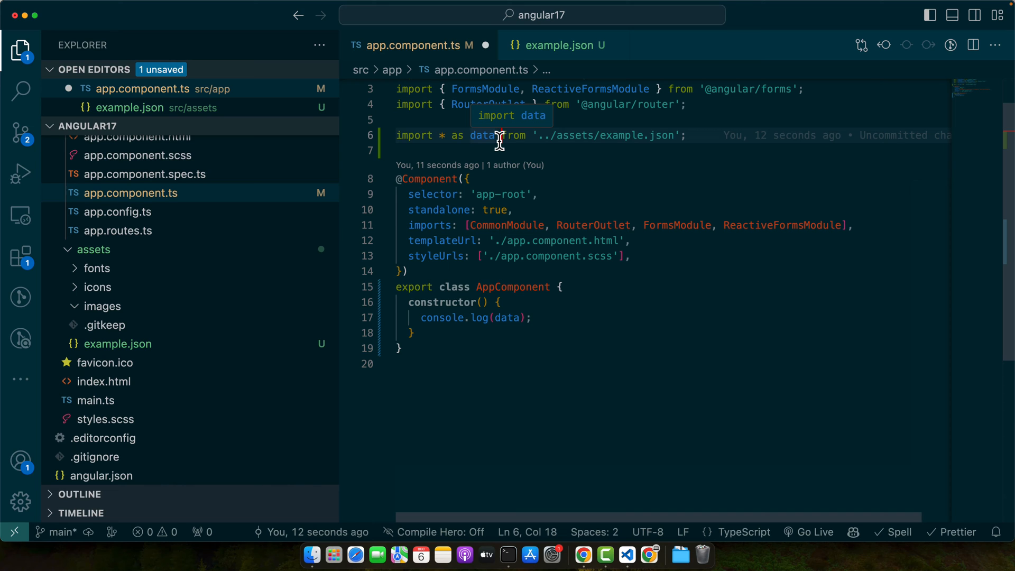
# Inspect the imported data variable in AppComponent while adding HttpClientModule
pyautogui.click(523, 256)
pyautogui.write('HttpClientModule,')
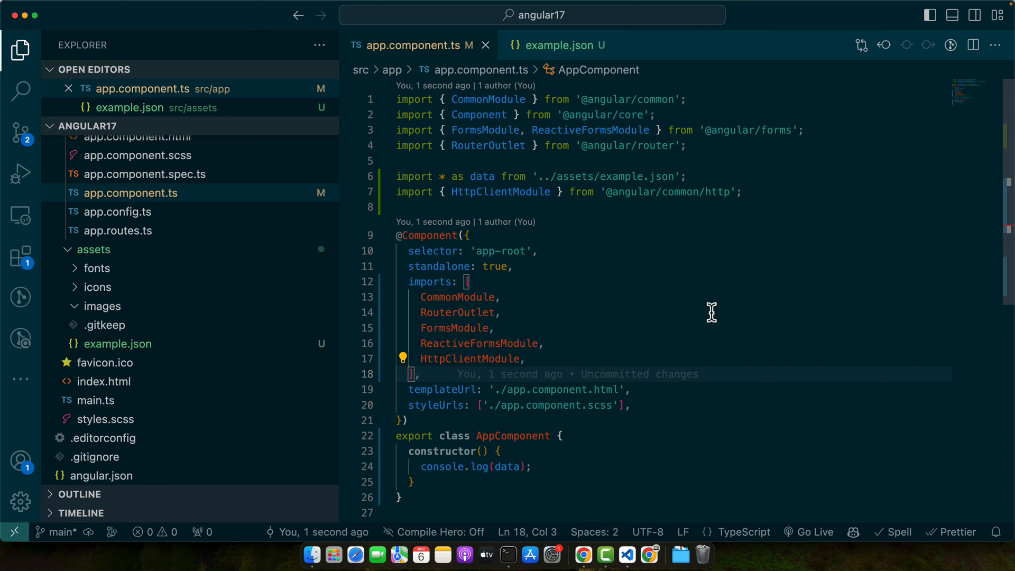
pyautogui.write('pr')
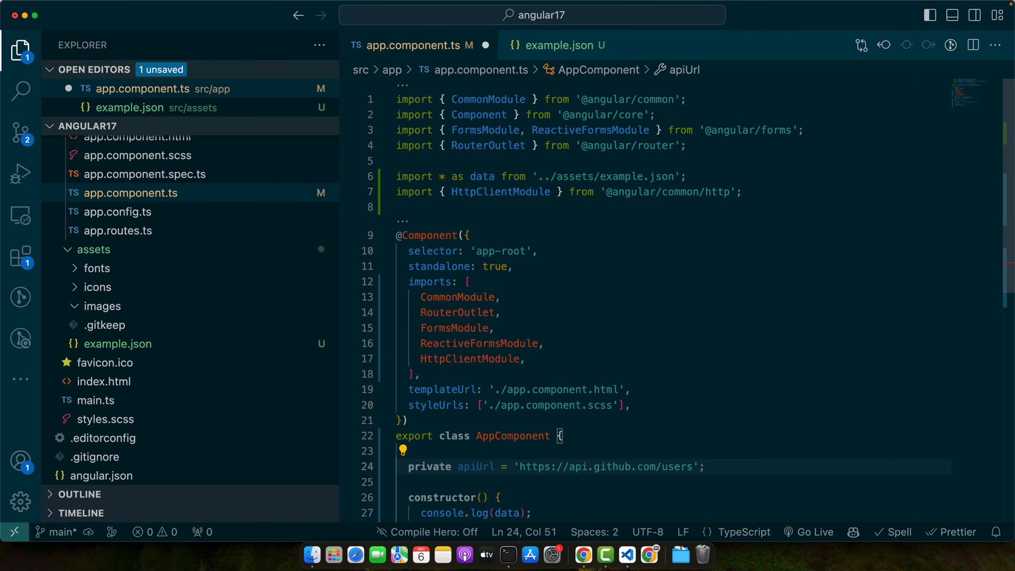
pyautogui.write('https://jsonplaceholder.typicode.com/users')
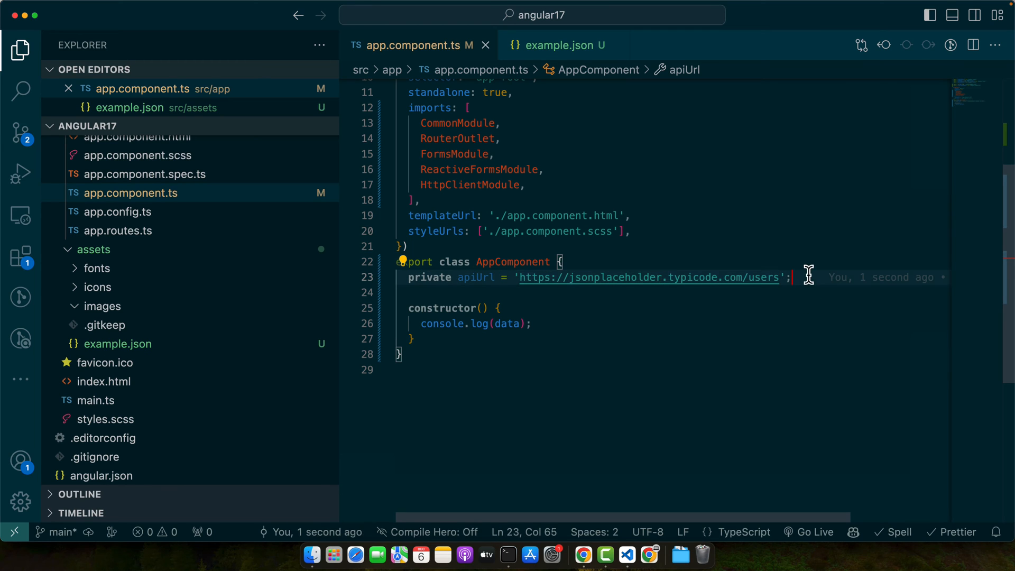
pyautogui.doubleClick(476, 277)
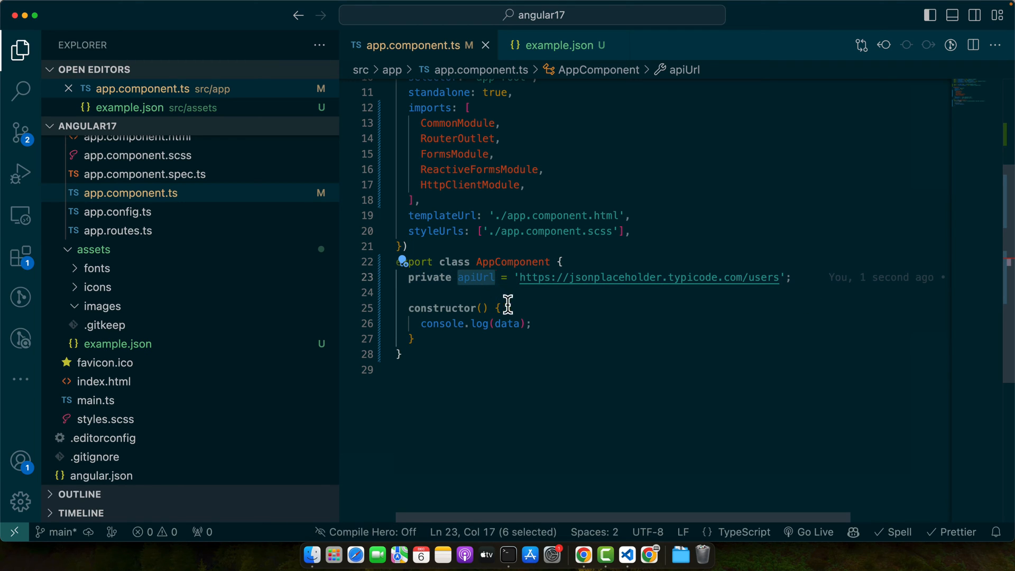
pyautogui.click(514, 308)
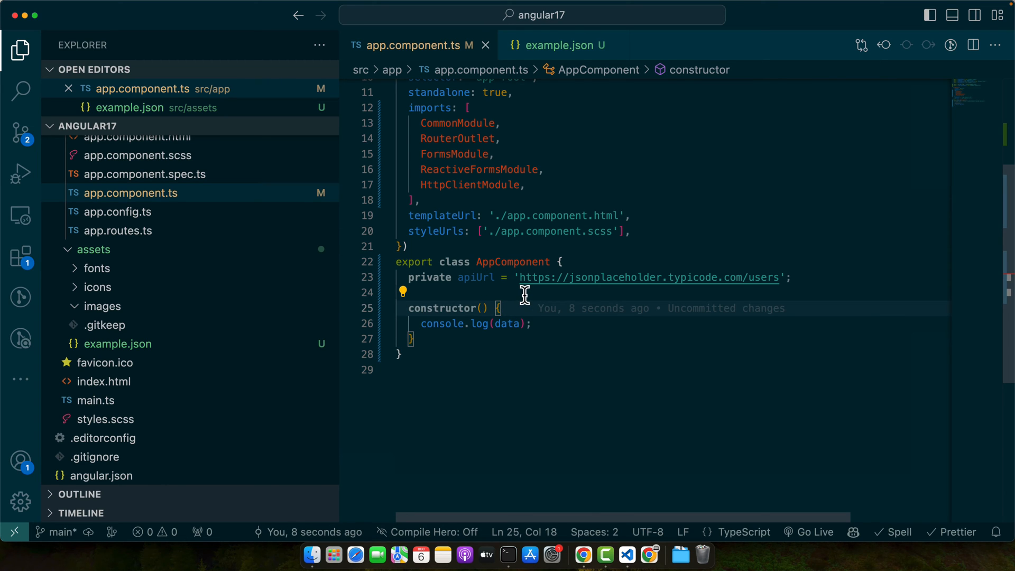
pyautogui.moveTo(482, 309)
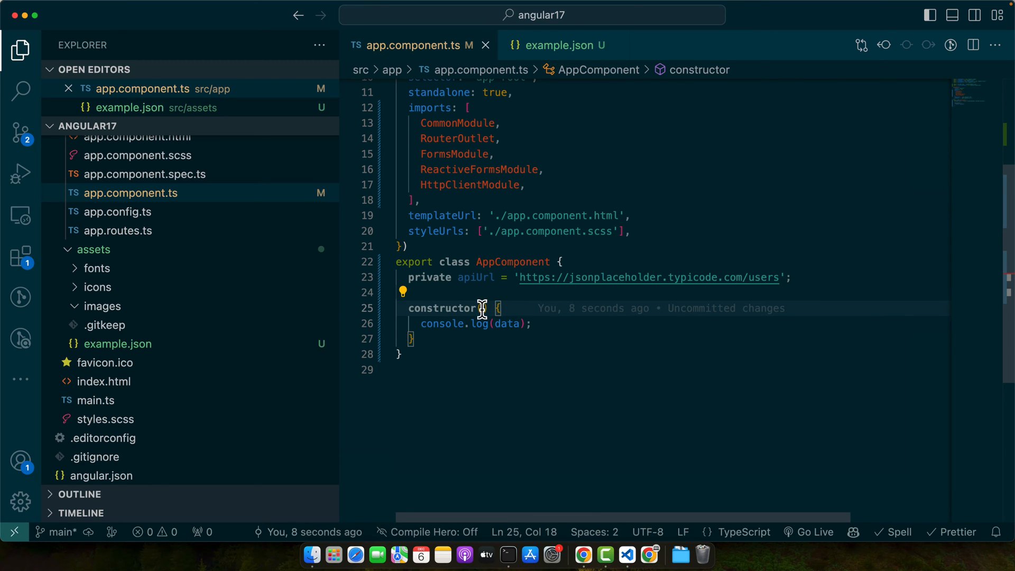
pyautogui.write("title = 'angular-standalone';")
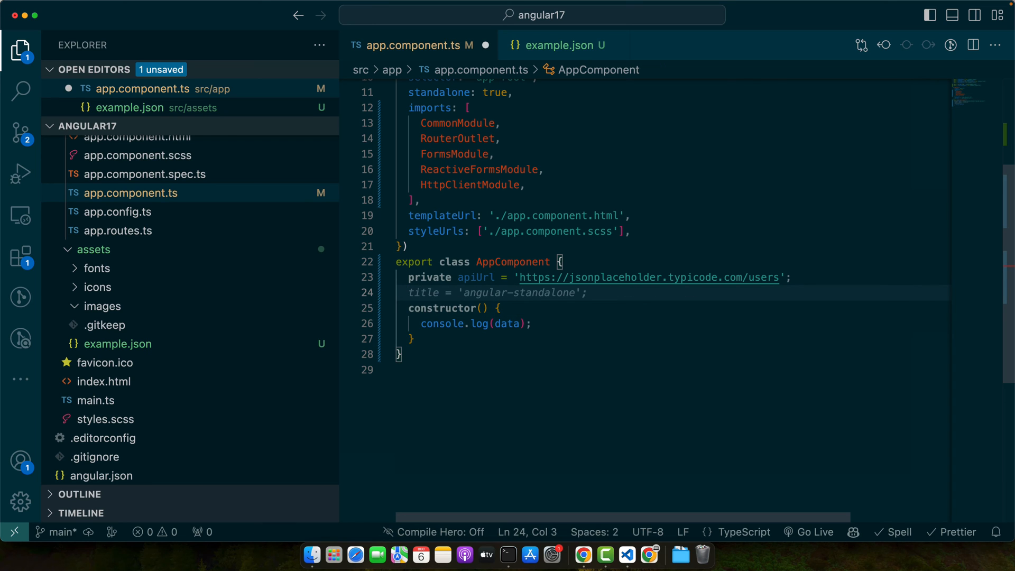
# Add a private injected HttpClient and a fetchData() method called from the constructor
pyautogui.write('prvate http = inject(HttpClient);')
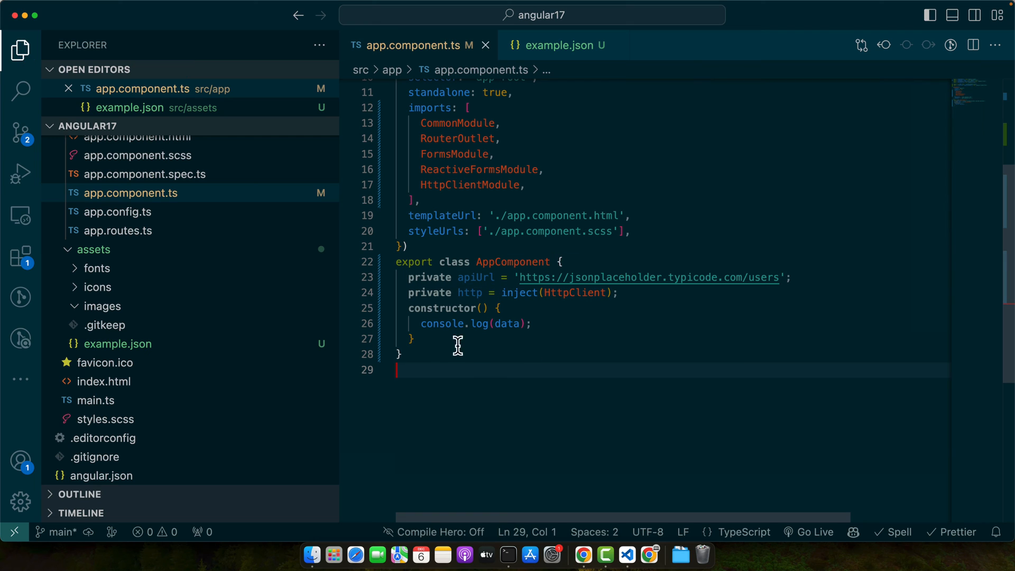
pyautogui.press('enter')
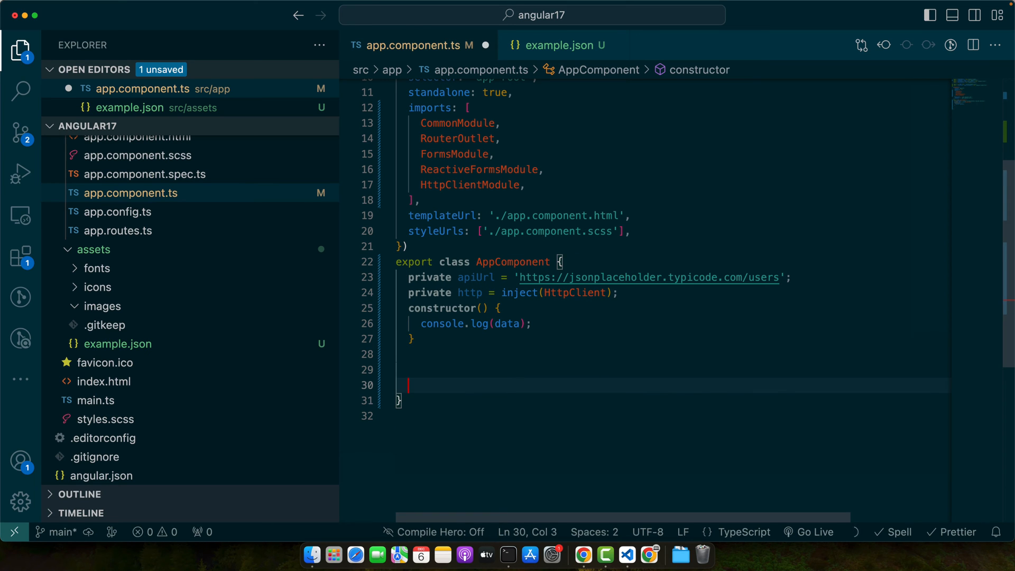
pyautogui.write('fetchData(){}')
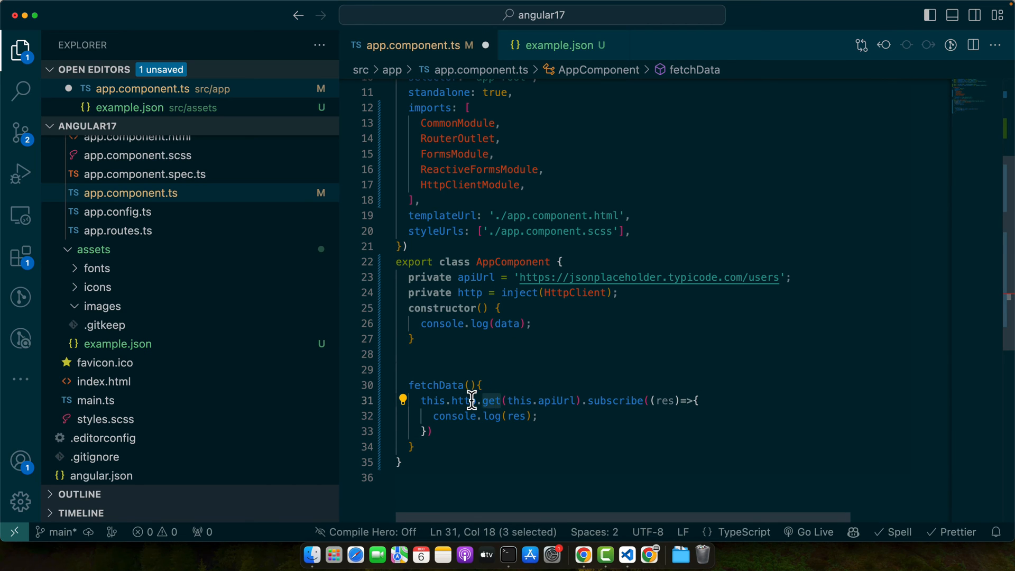
pyautogui.click(435, 431)
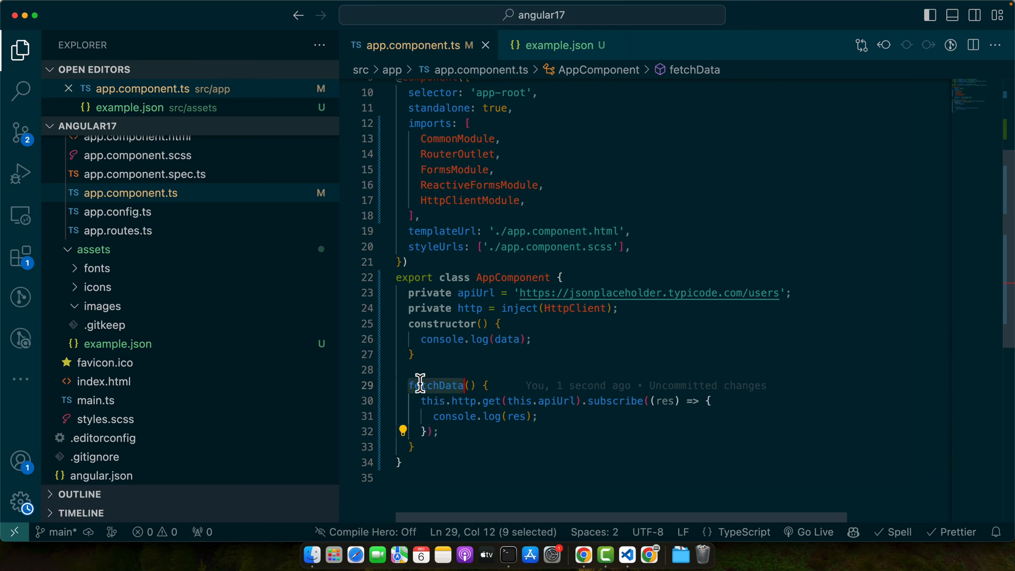
pyautogui.click(533, 338)
pyautogui.write('this.fetchData;()')
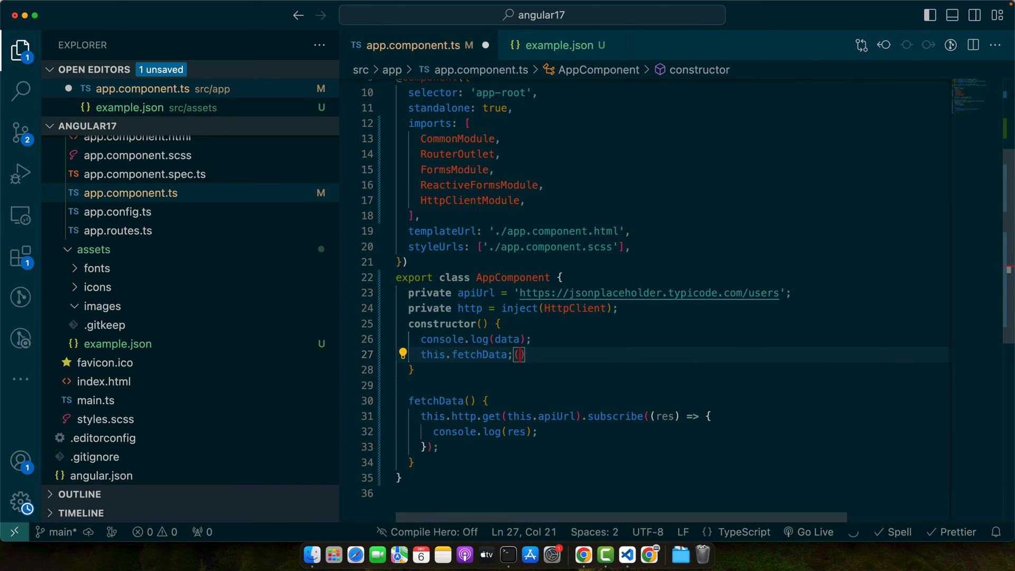
pyautogui.click(582, 555)
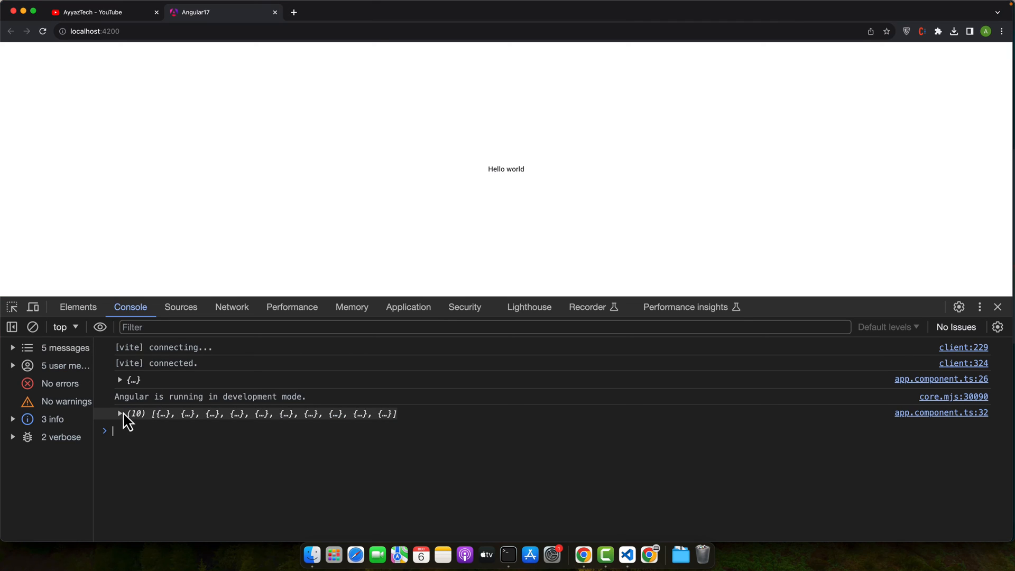
# Inspect the 200 OK GET to the users endpoint and preview its user records
pyautogui.click(231, 307)
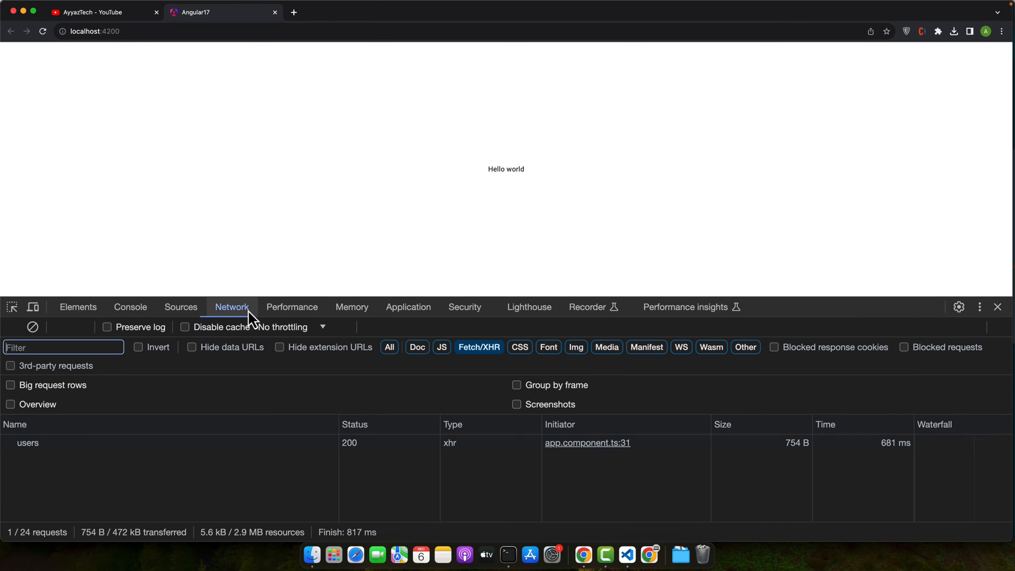
pyautogui.click(27, 443)
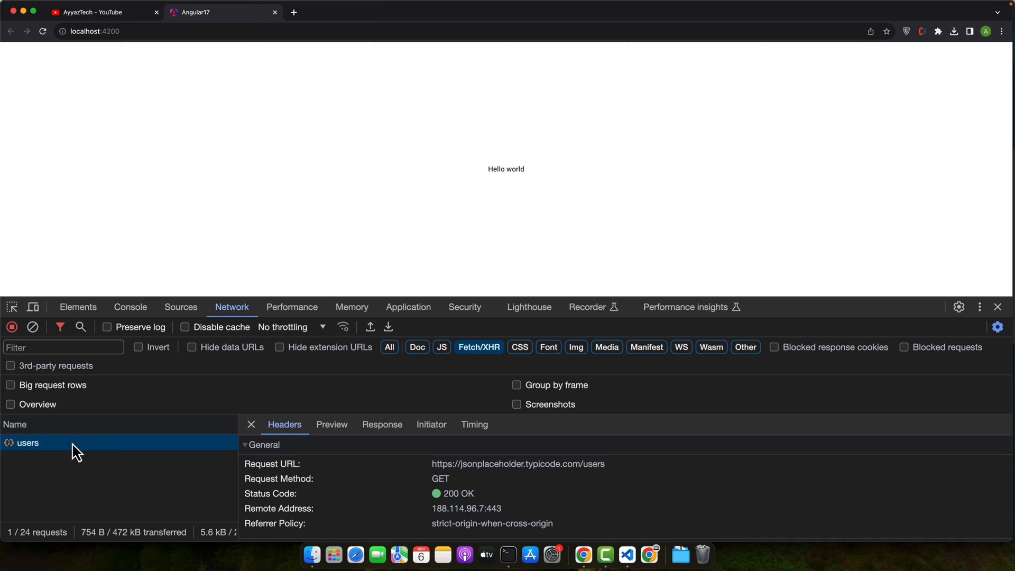
pyautogui.moveTo(605, 473)
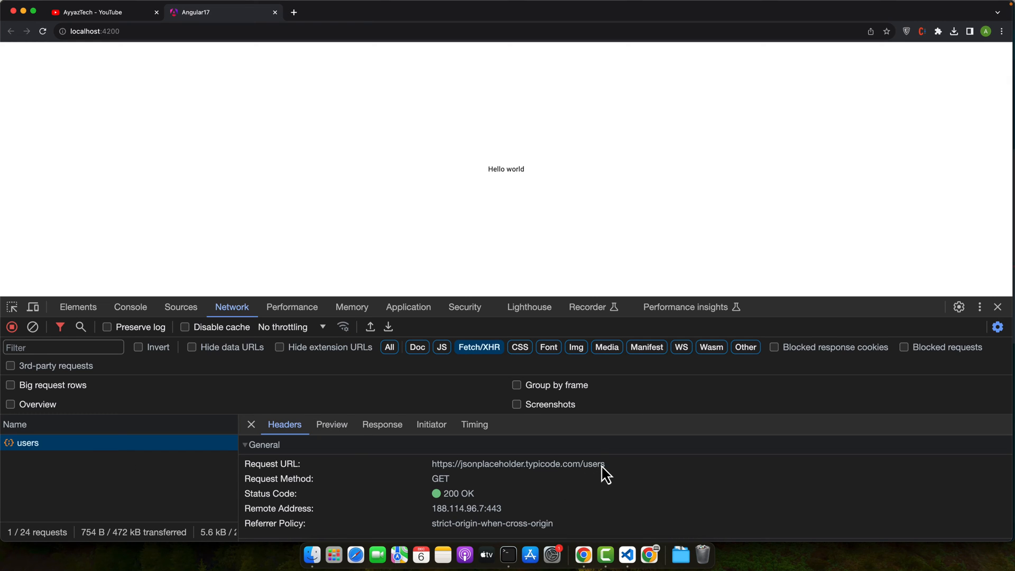
pyautogui.click(331, 424)
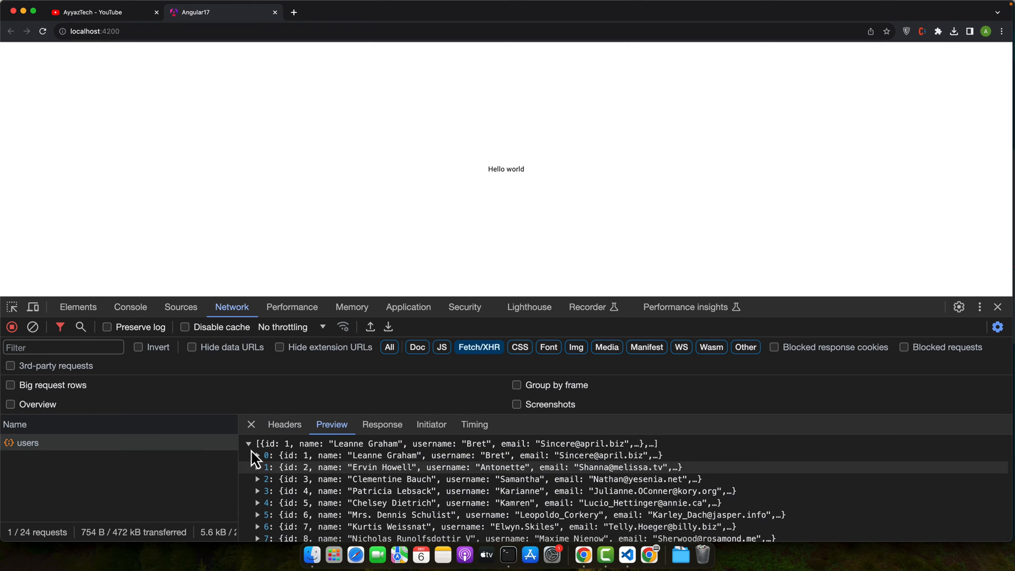
pyautogui.click(130, 307)
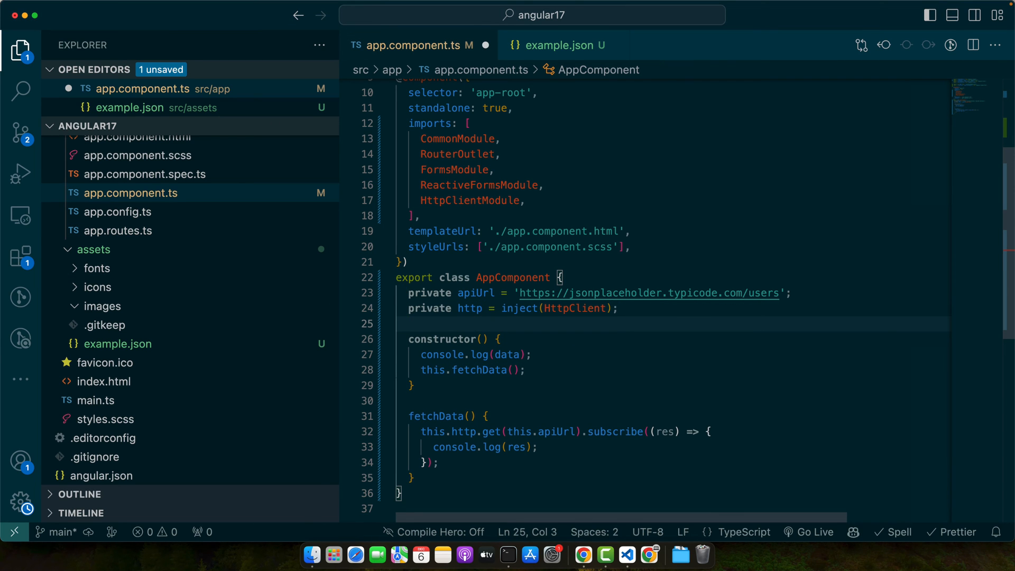
# Render {{ users | json }} below Hello world and add a users property to the component
pyautogui.write('priv')
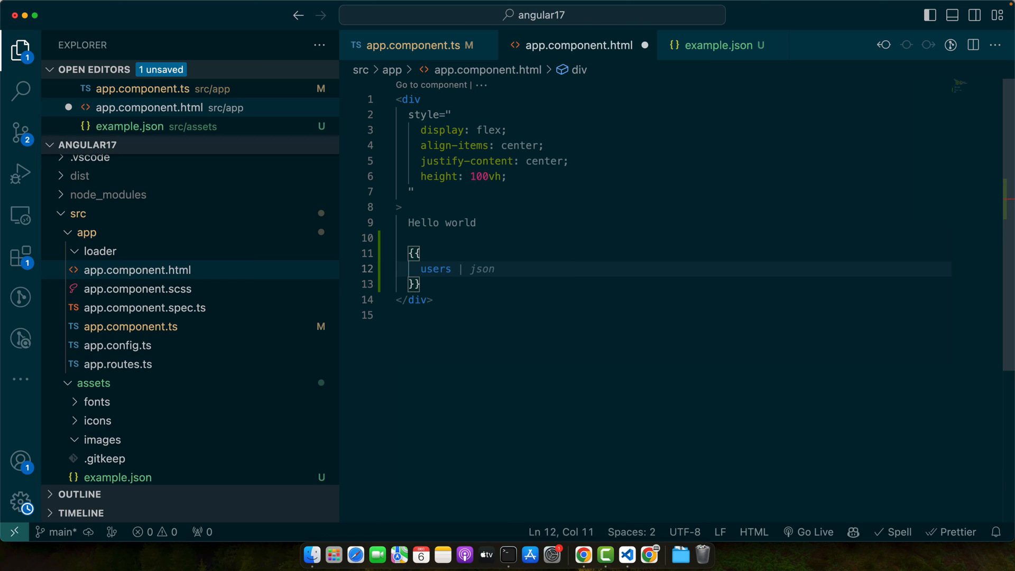
pyautogui.click(582, 555)
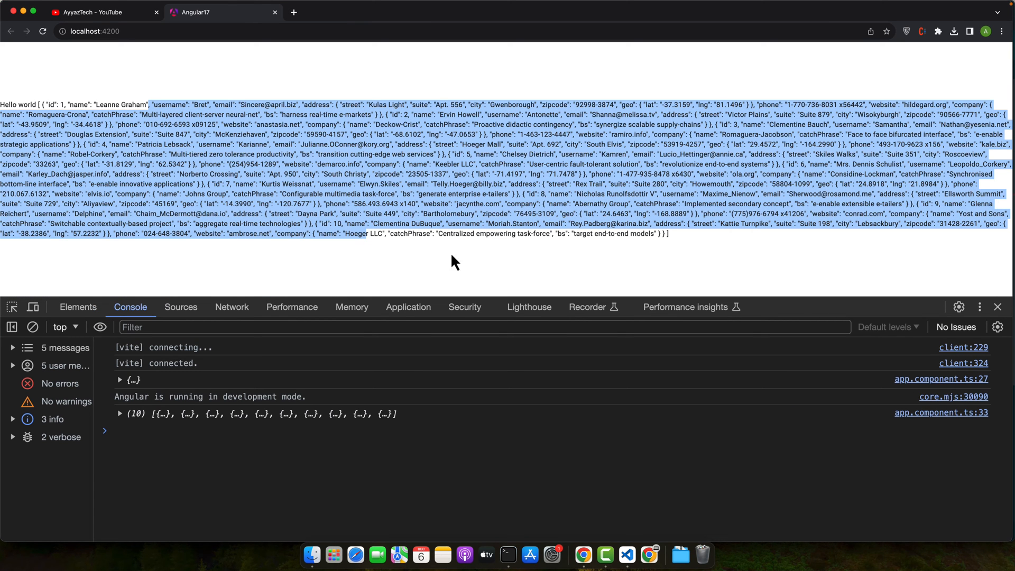
pyautogui.moveTo(521, 236)
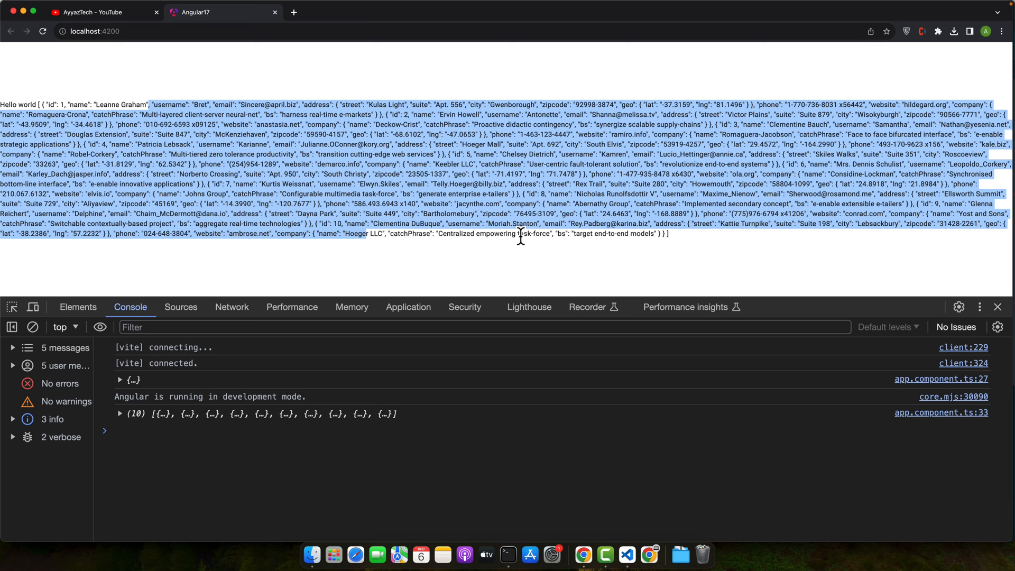
# View localhost:4200 in Chrome, showing the users JSON after Hello world
pyautogui.click(626, 555)
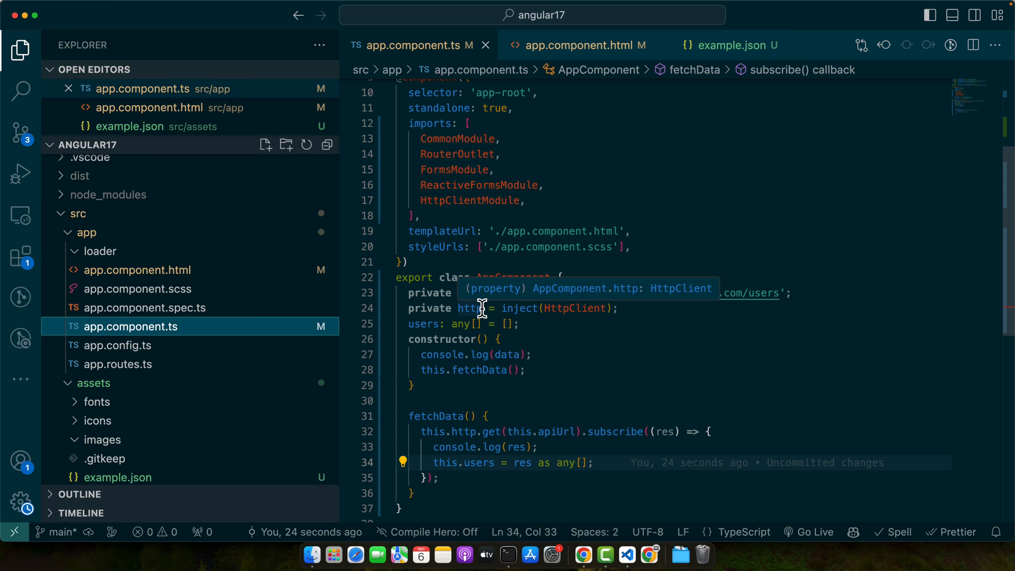
pyautogui.moveTo(685, 173)
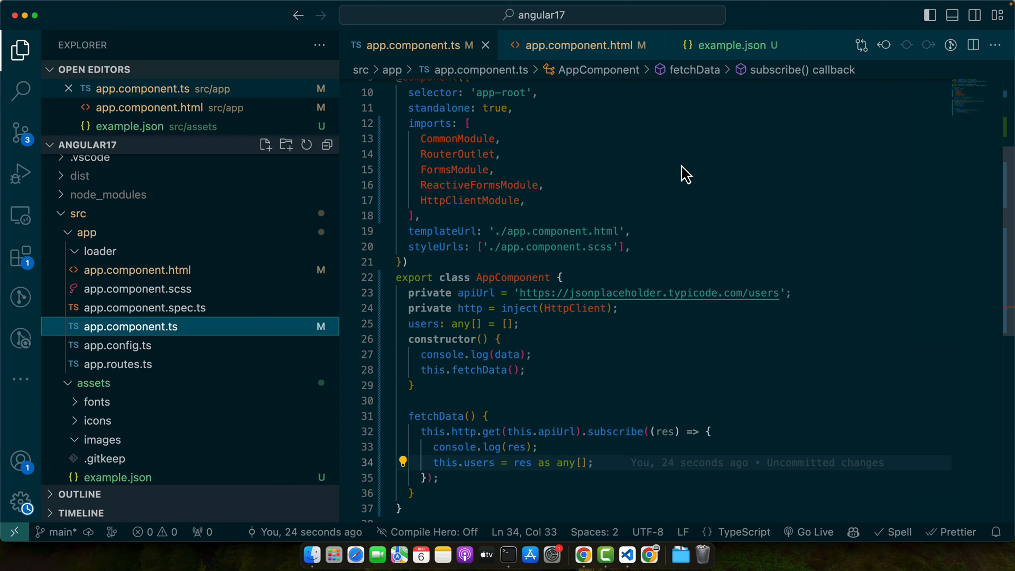
pyautogui.moveTo(683, 169)
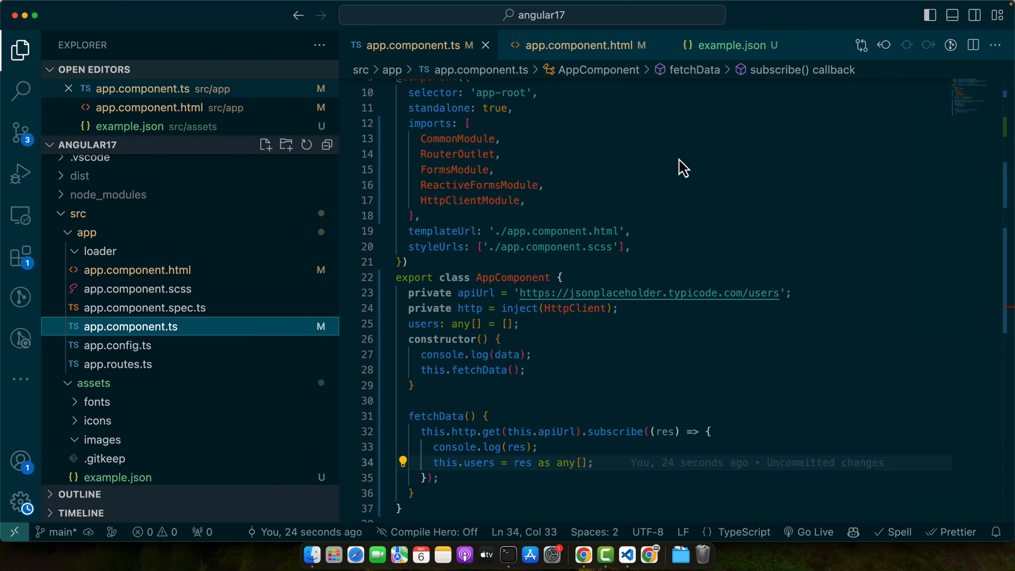